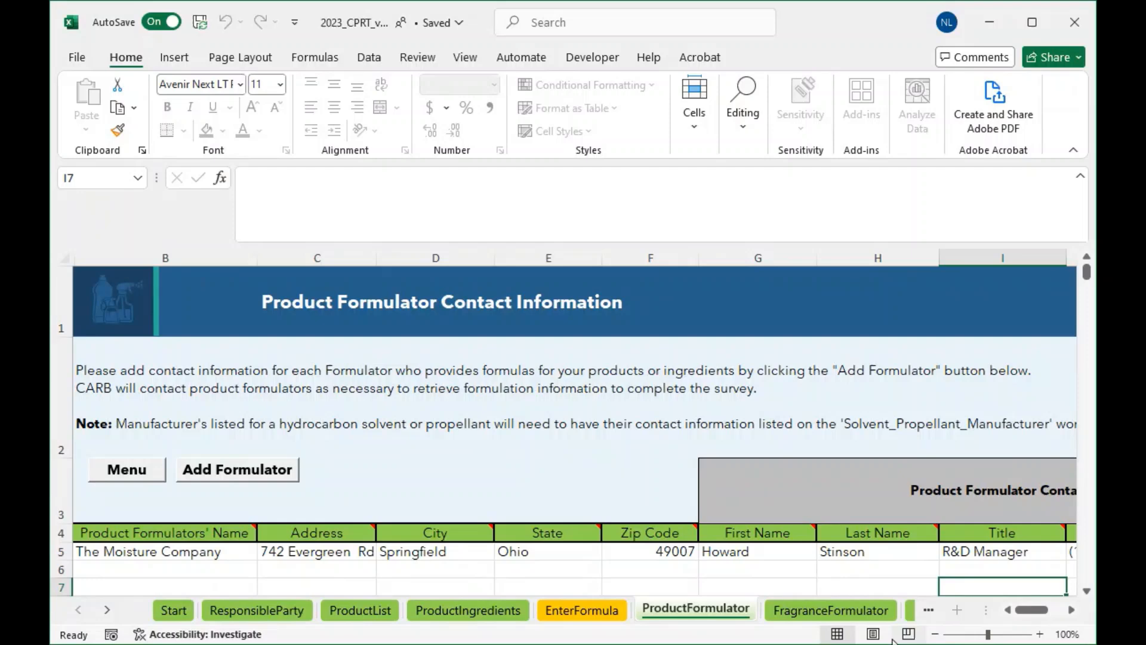
mouse_move(178, 554)
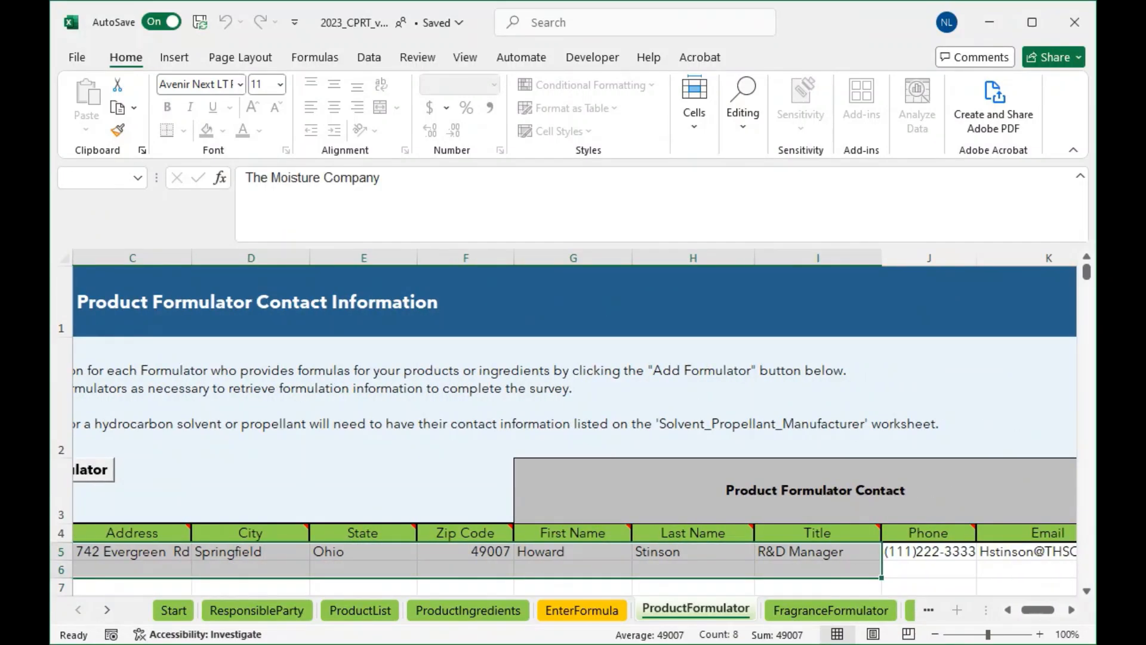
Step: Follow the invitation email's Access folder link to the Kiteworks sign-in page
scroll(right, 3)
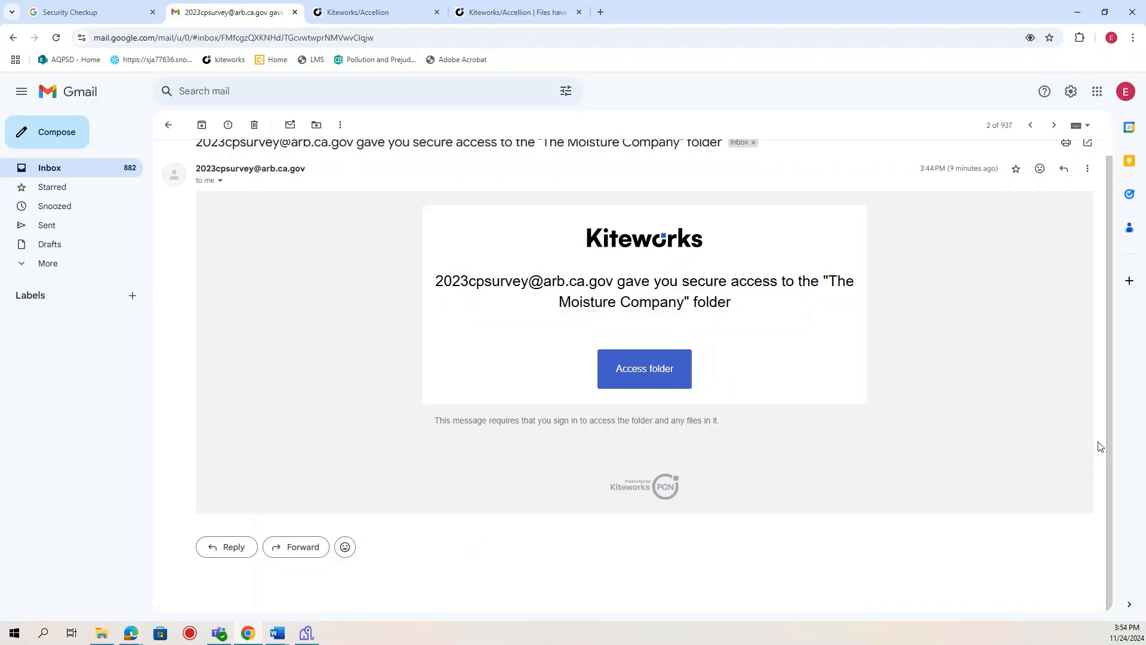
mouse_move(1072, 445)
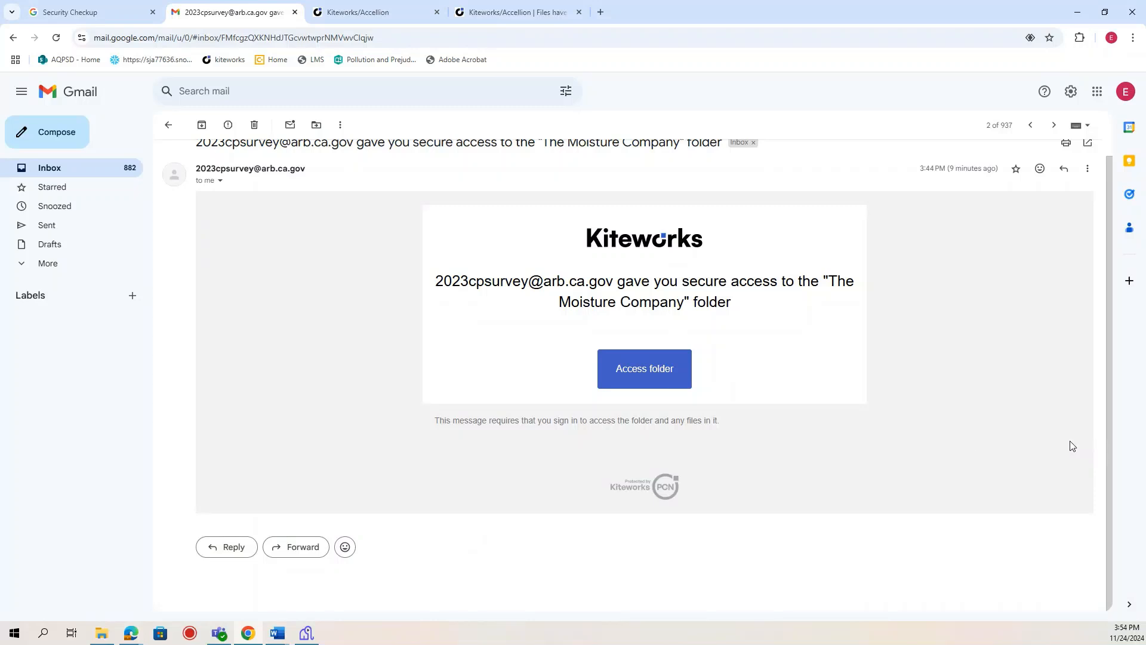
click(644, 369)
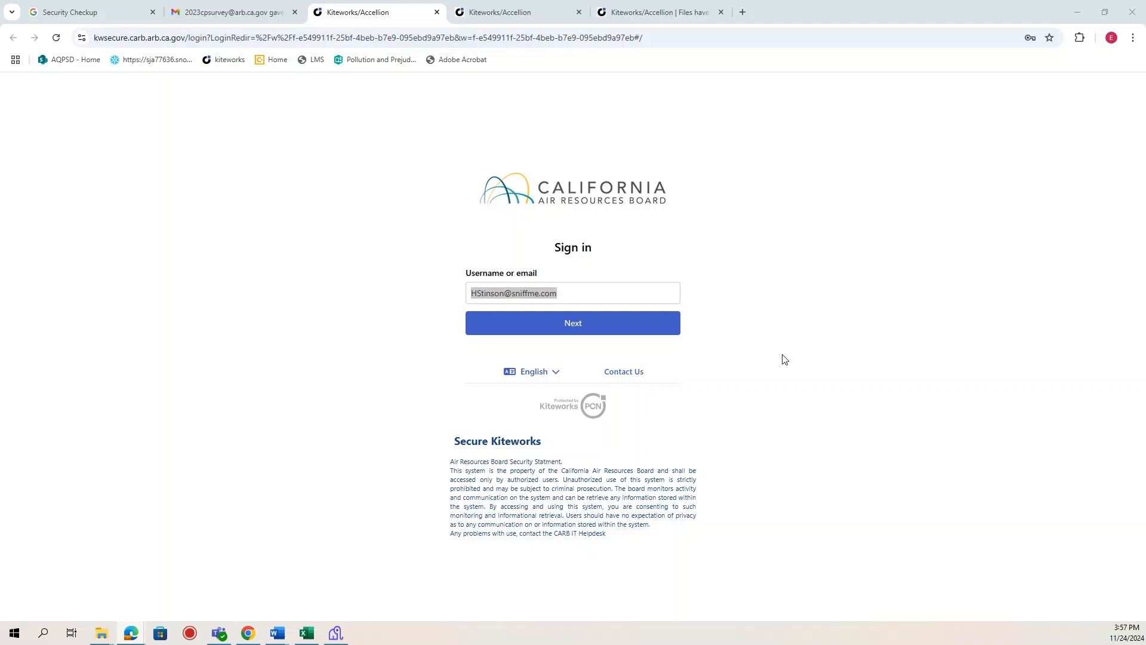
Step: Create the Kiteworks account with a password and activate it from the welcome email
click(572, 322)
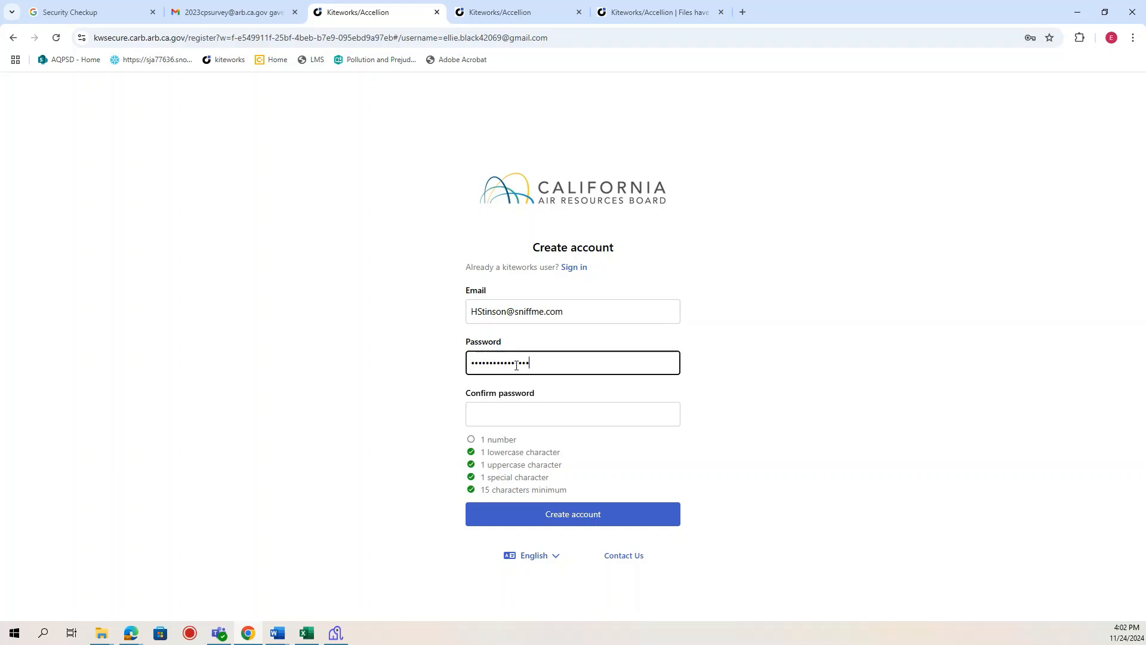
text(1)
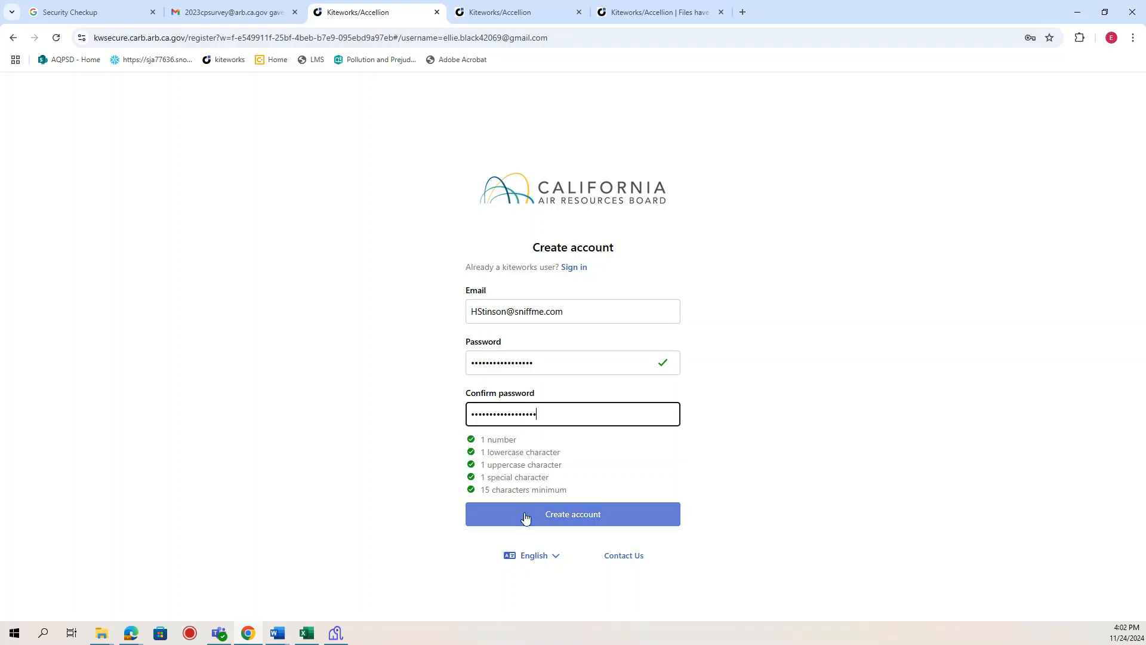
click(572, 514)
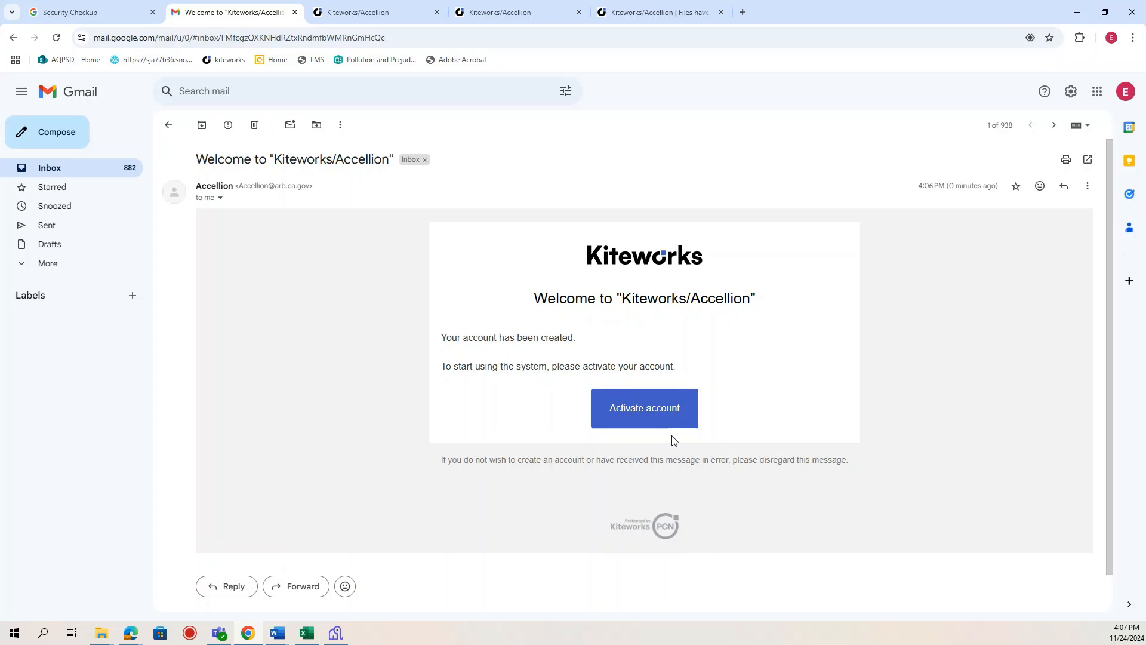
mouse_move(643, 408)
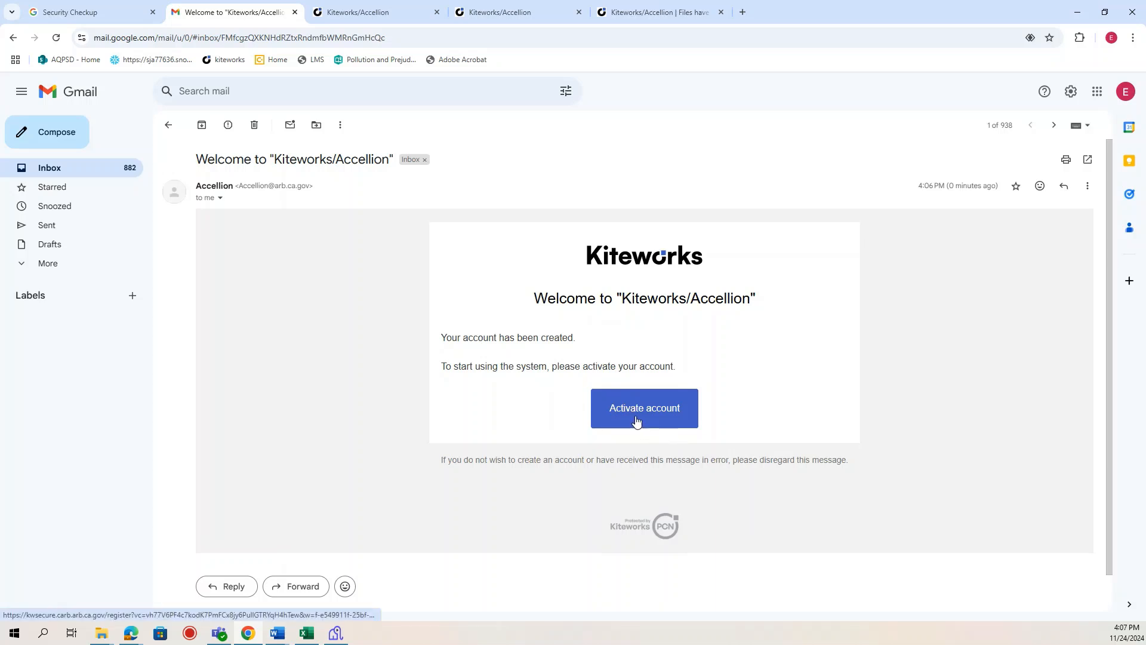
click(643, 409)
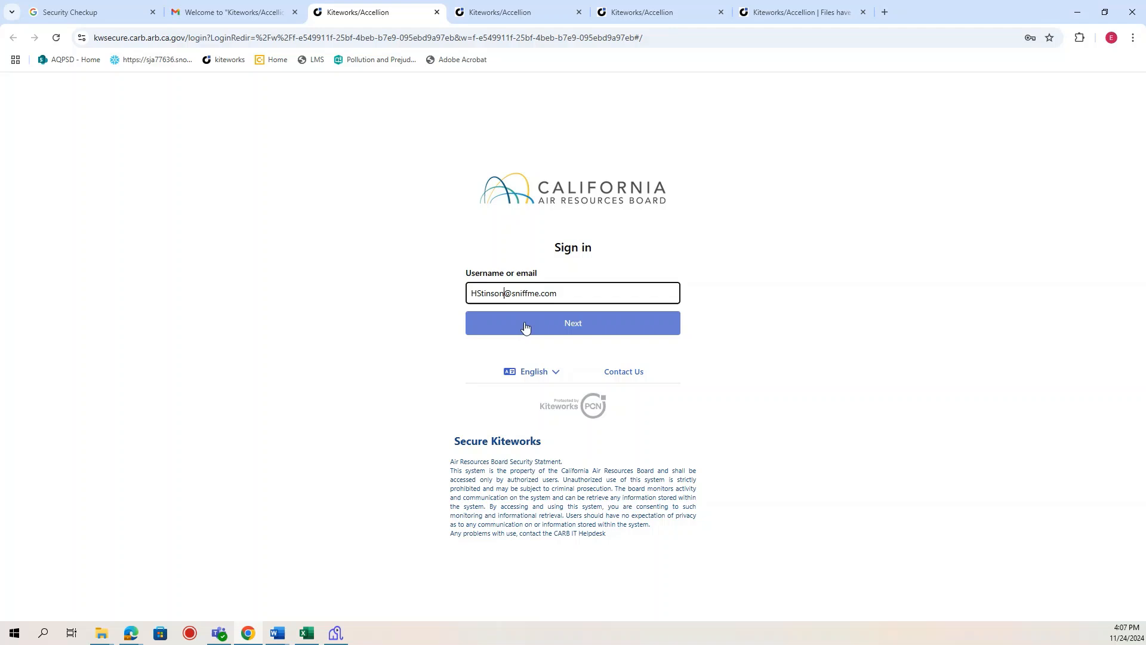
Step: Continue sign-in to the two-factor prompt and copy the one-time passcode from Gmail
click(572, 322)
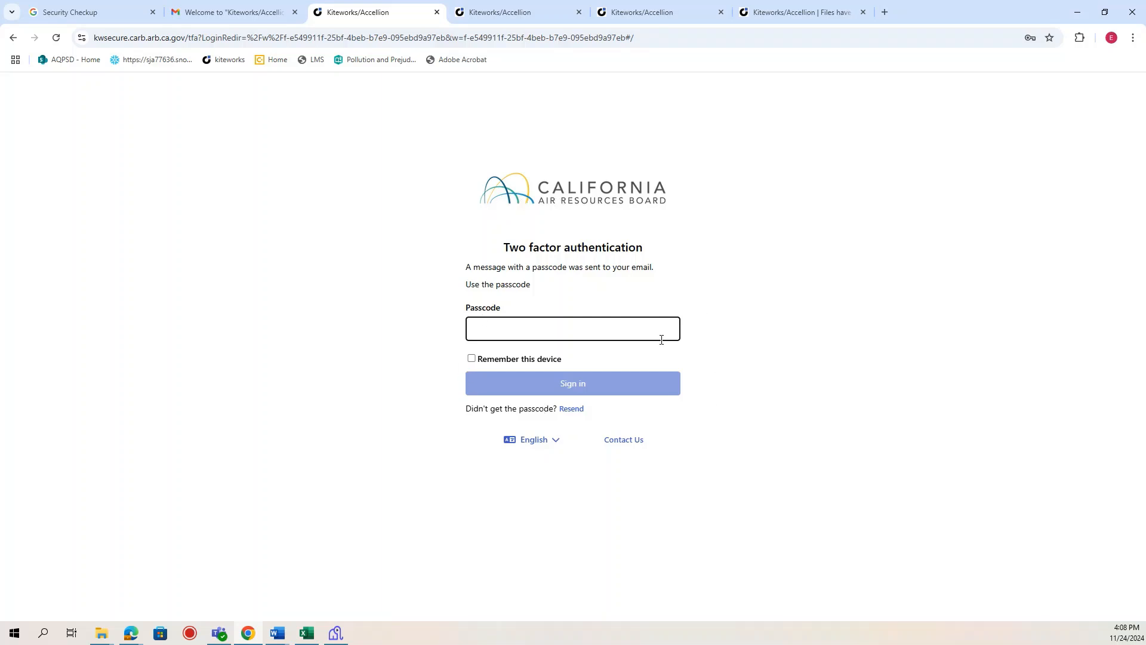
mouse_move(231, 12)
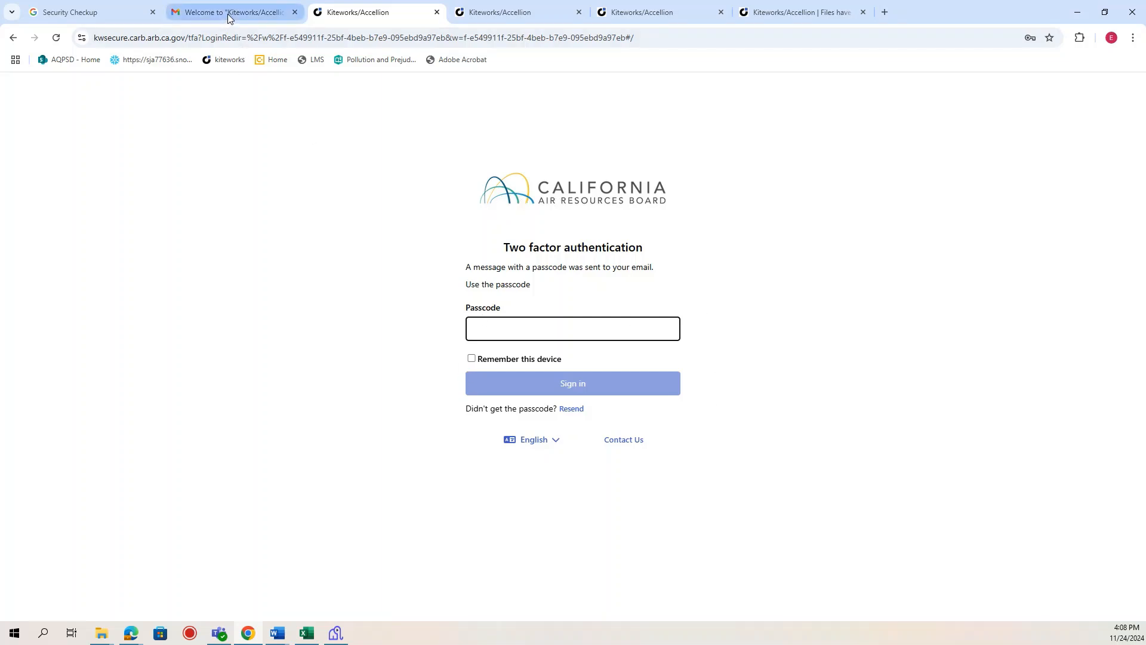
click(233, 12)
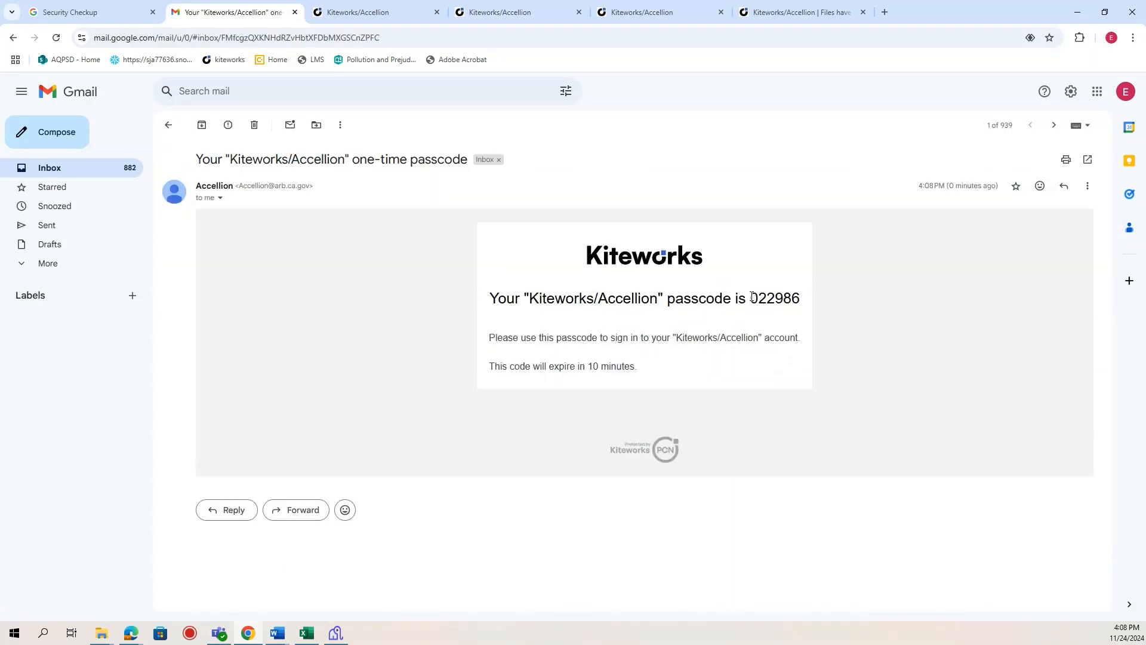
double_click(774, 299)
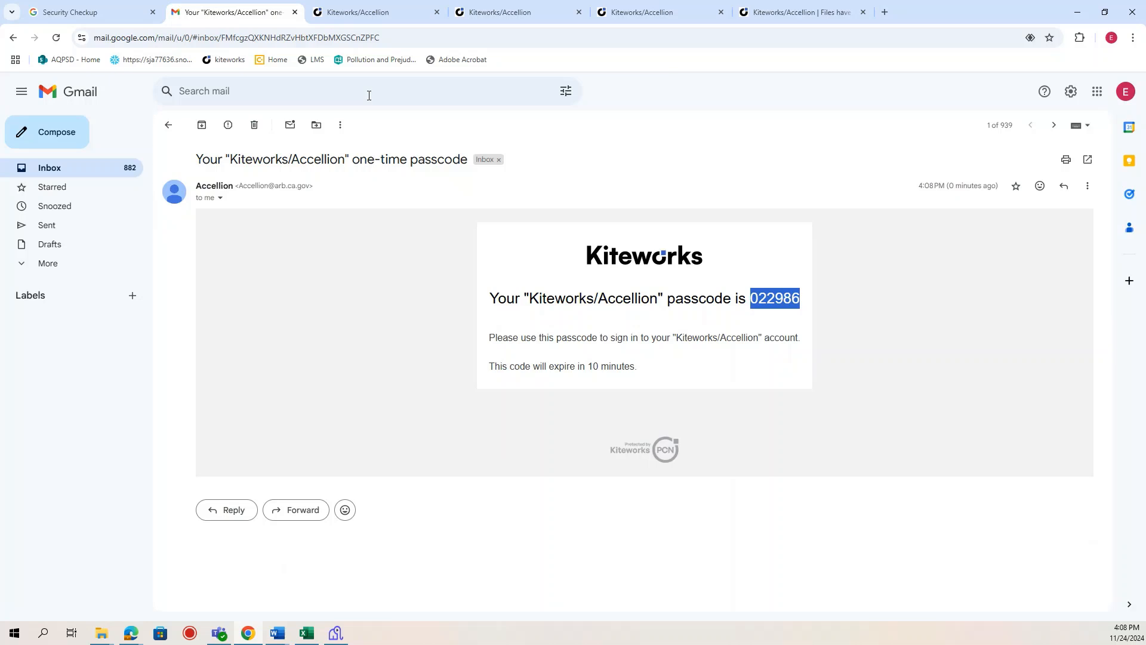
click(375, 11)
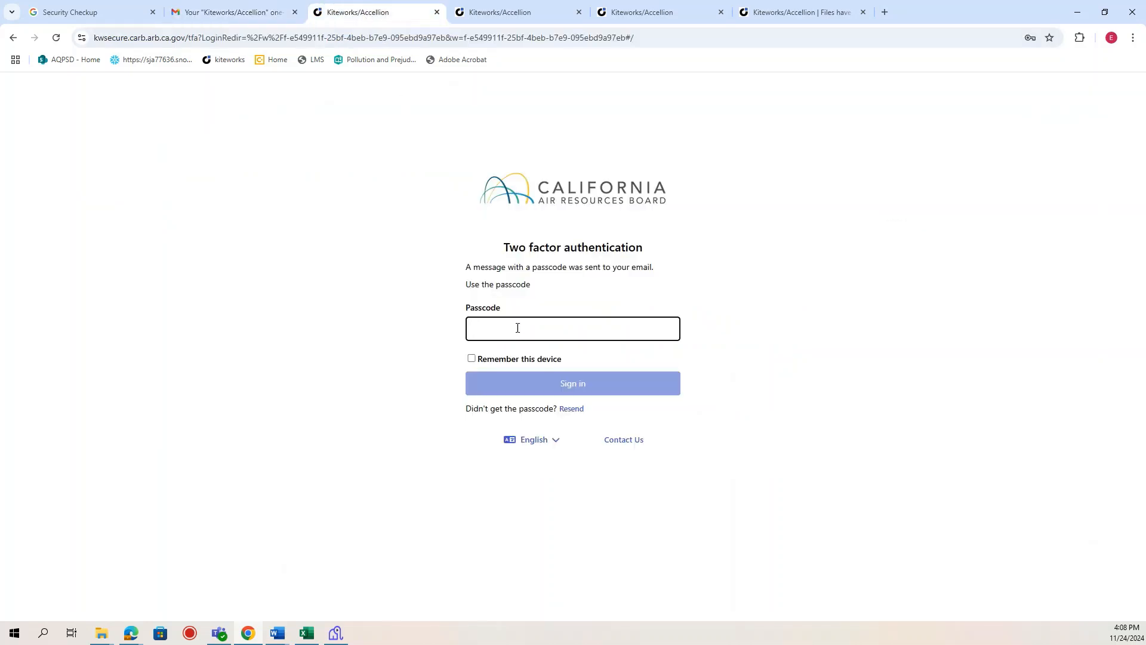
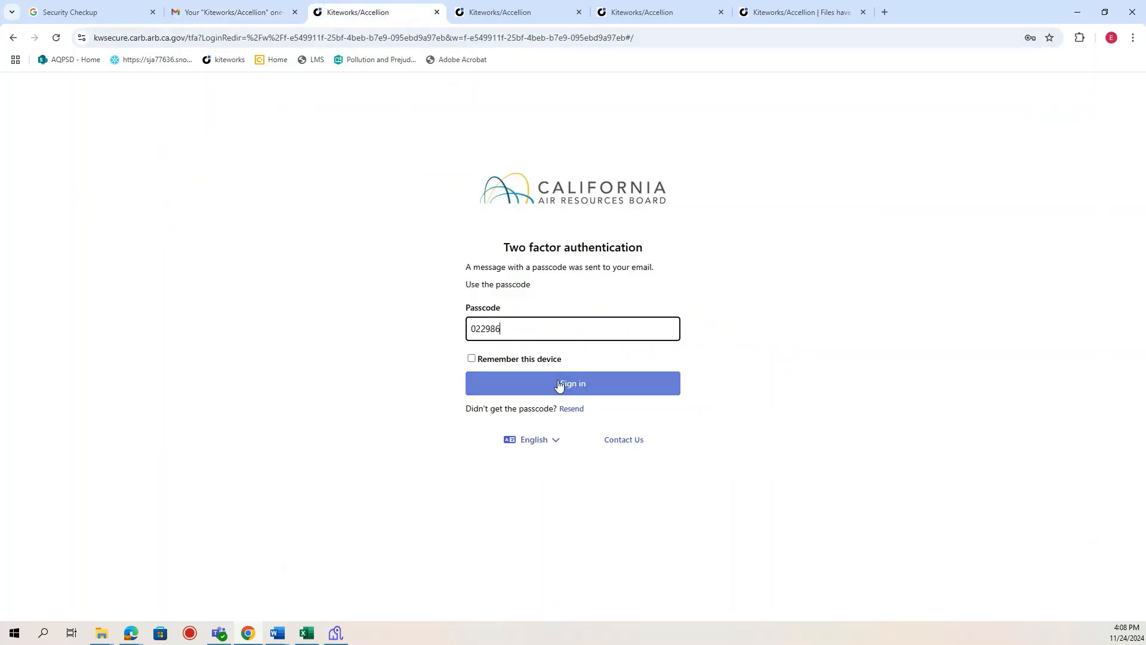
click(572, 383)
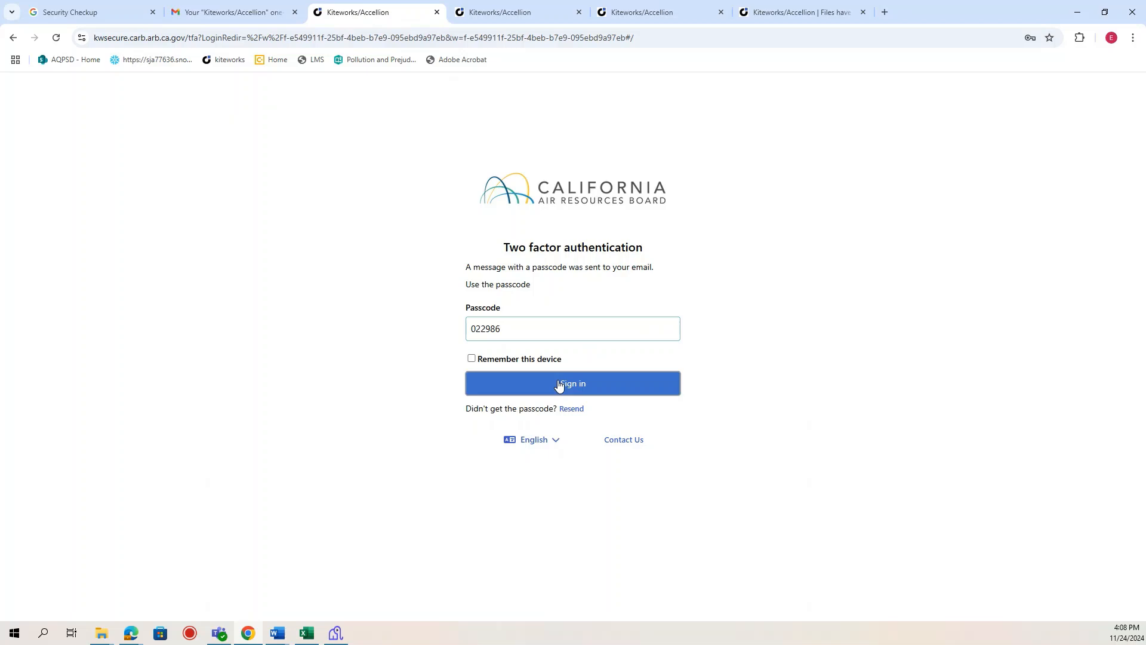
click(572, 383)
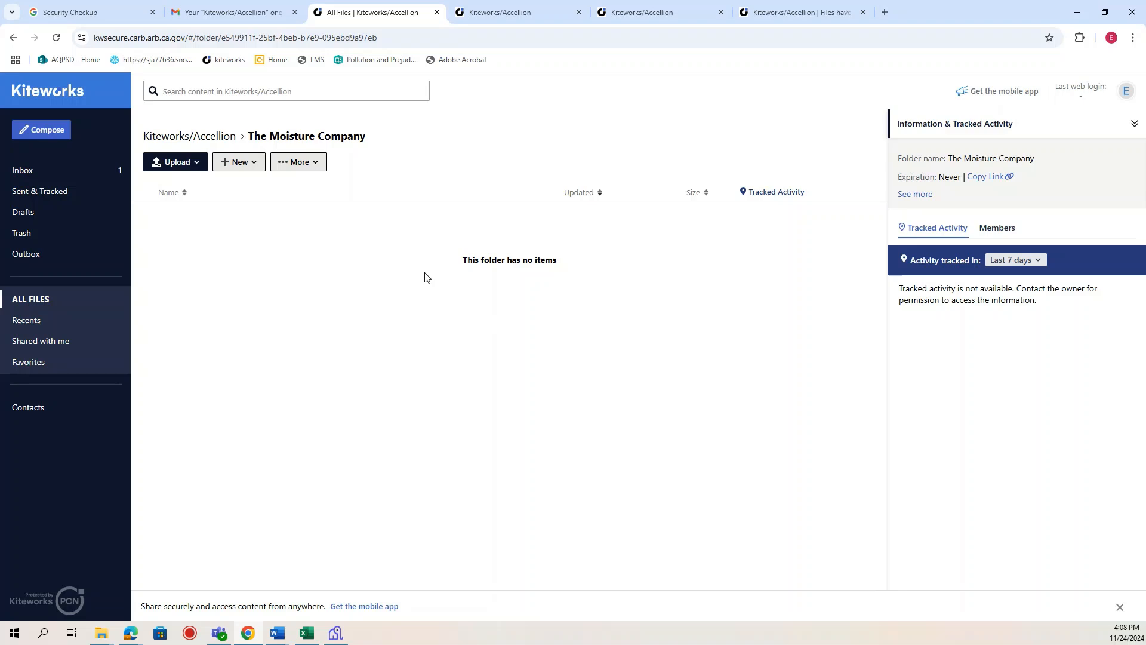
mouse_move(449, 264)
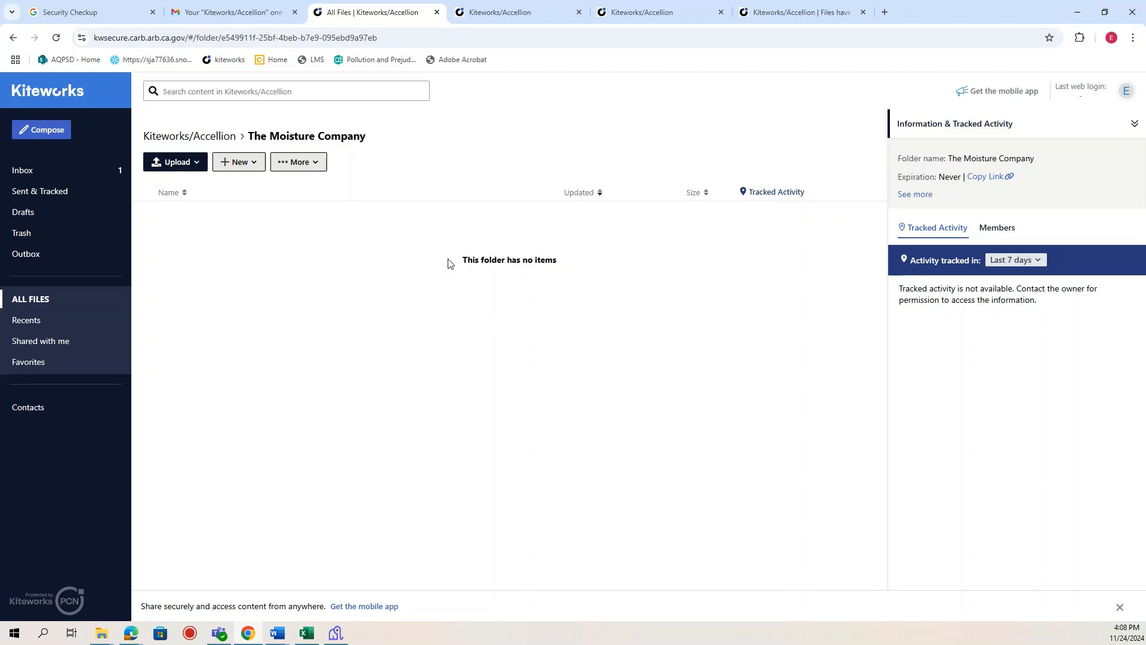
mouse_move(545, 238)
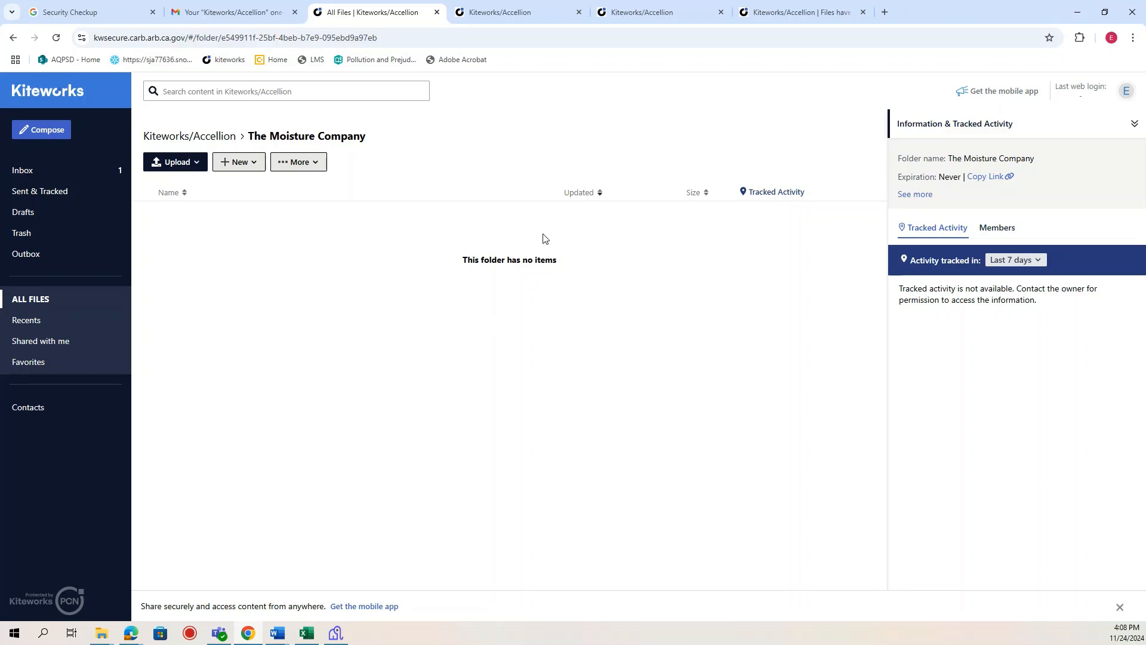
mouse_move(438, 292)
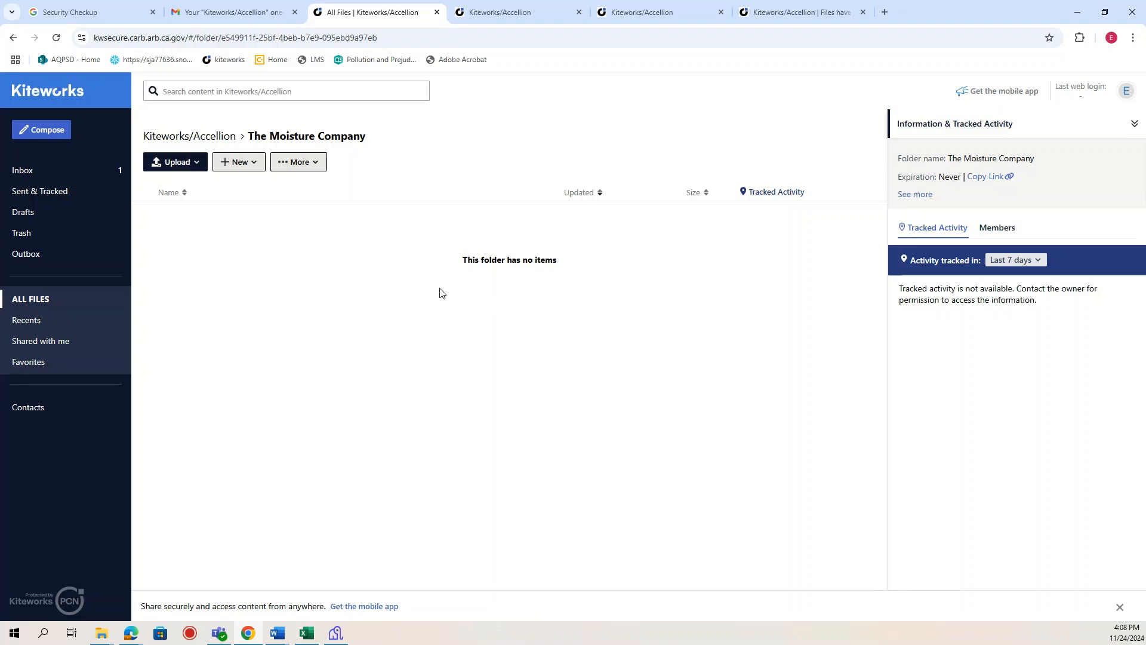
mouse_move(440, 259)
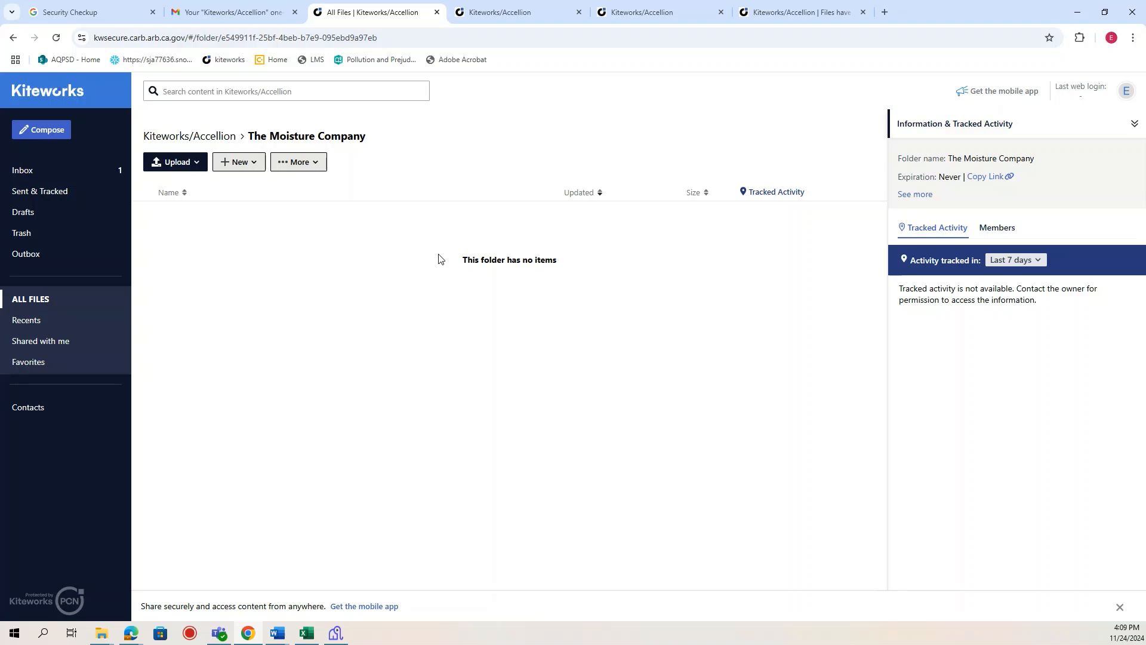
mouse_move(409, 238)
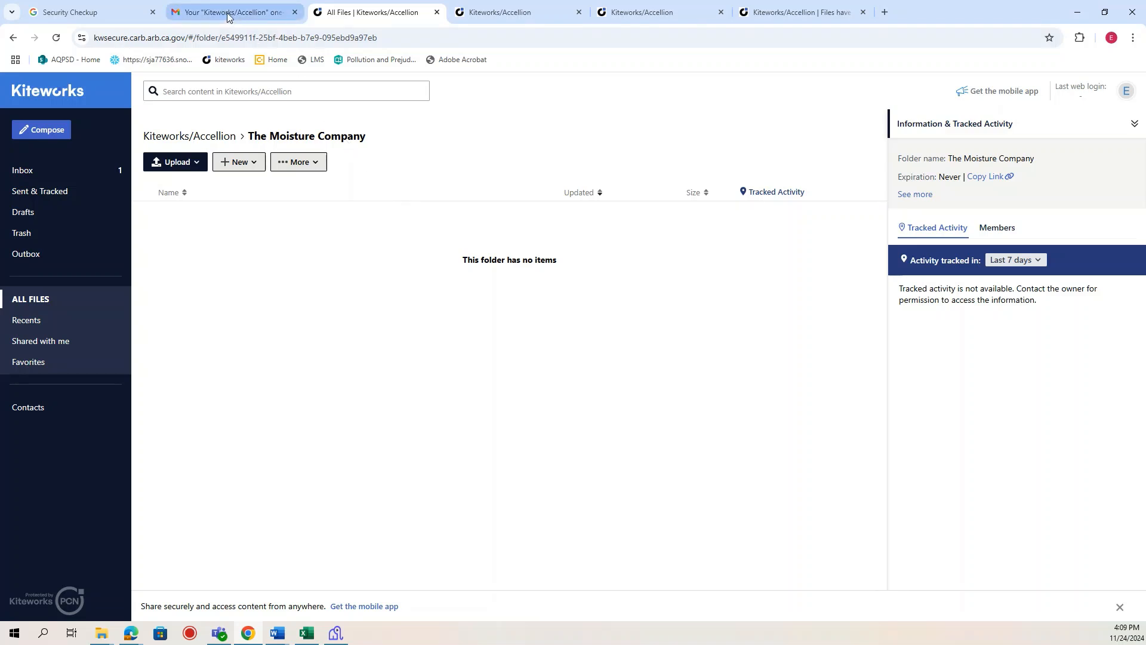
Step: Return to the Gmail tab with the Download CPRTF email
click(234, 12)
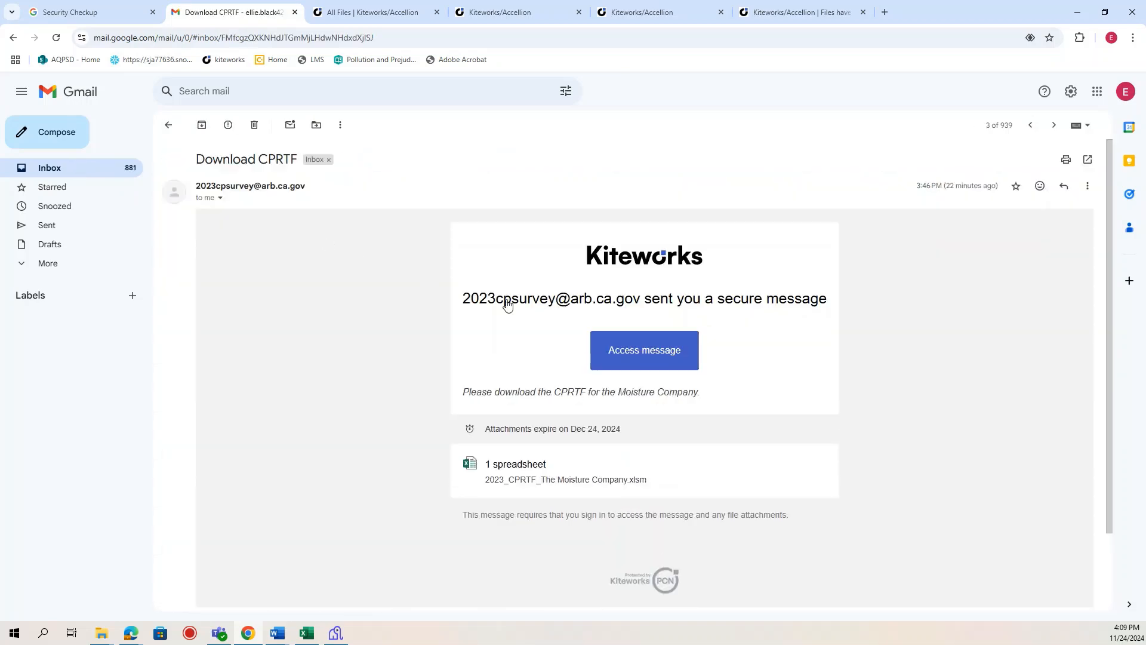
mouse_move(412, 335)
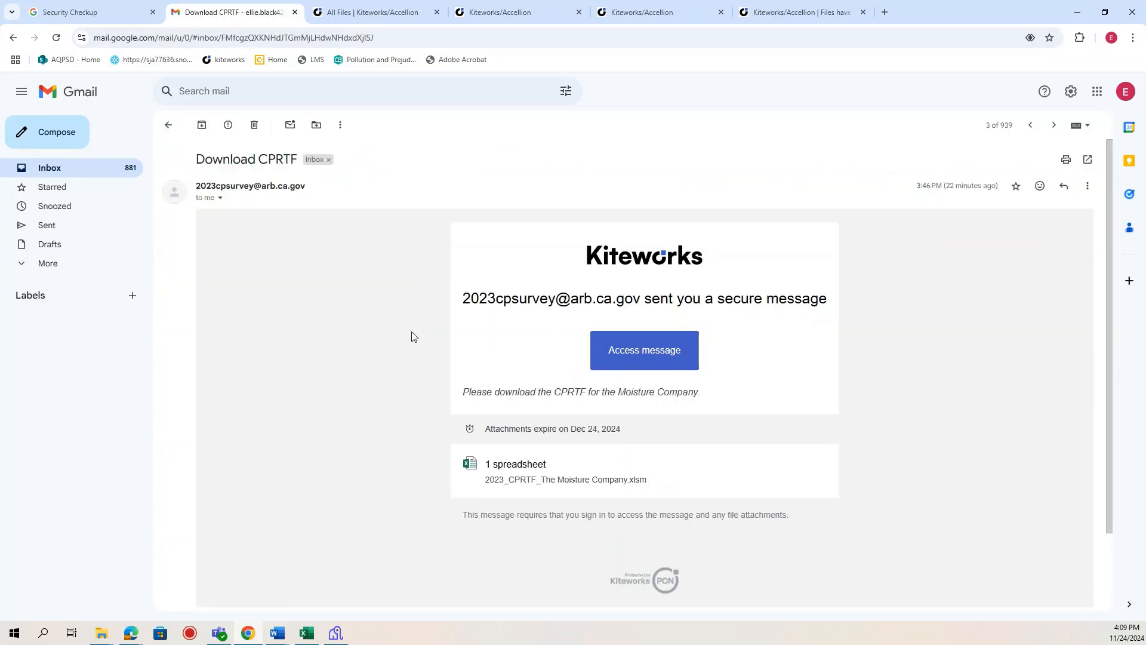
mouse_move(442, 320)
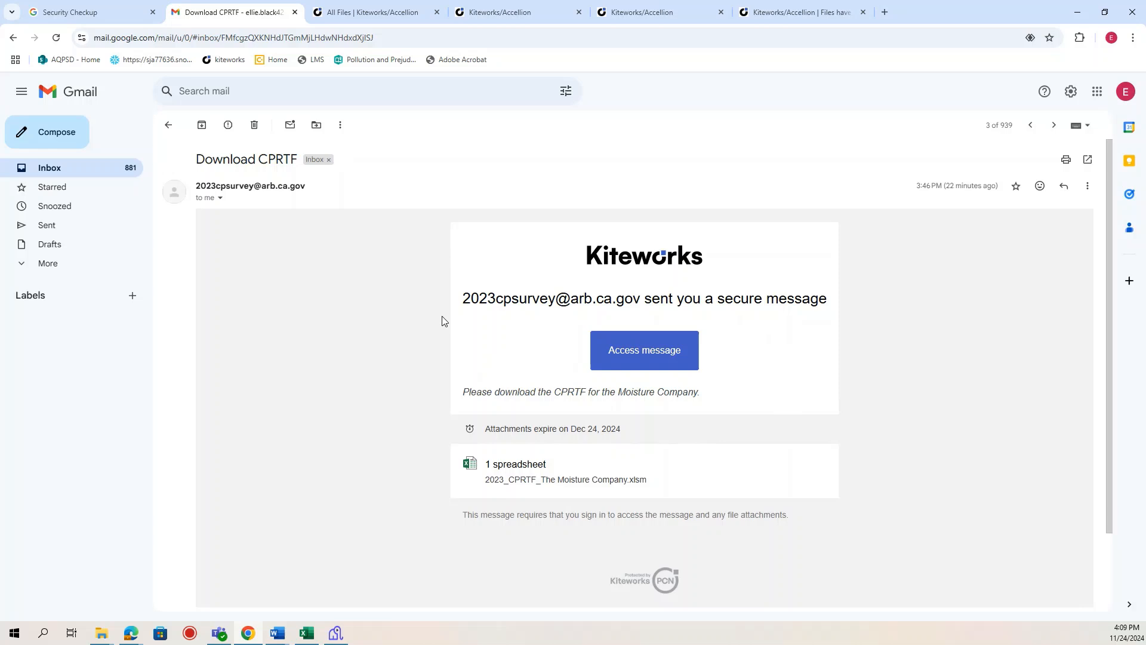
mouse_move(516, 492)
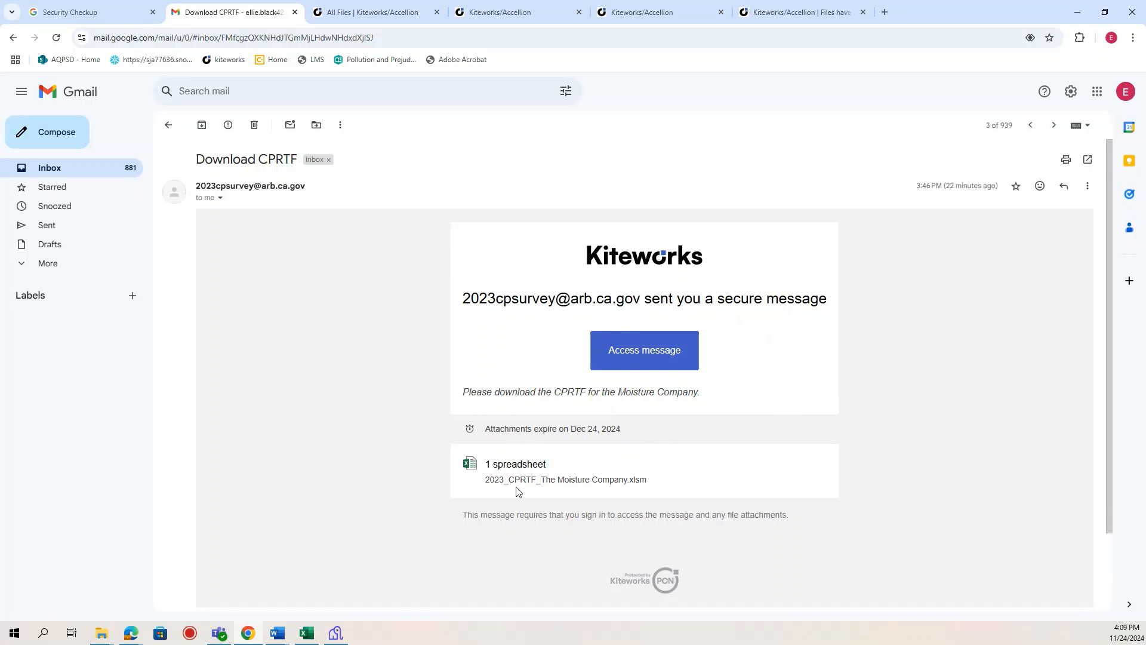
mouse_move(569, 453)
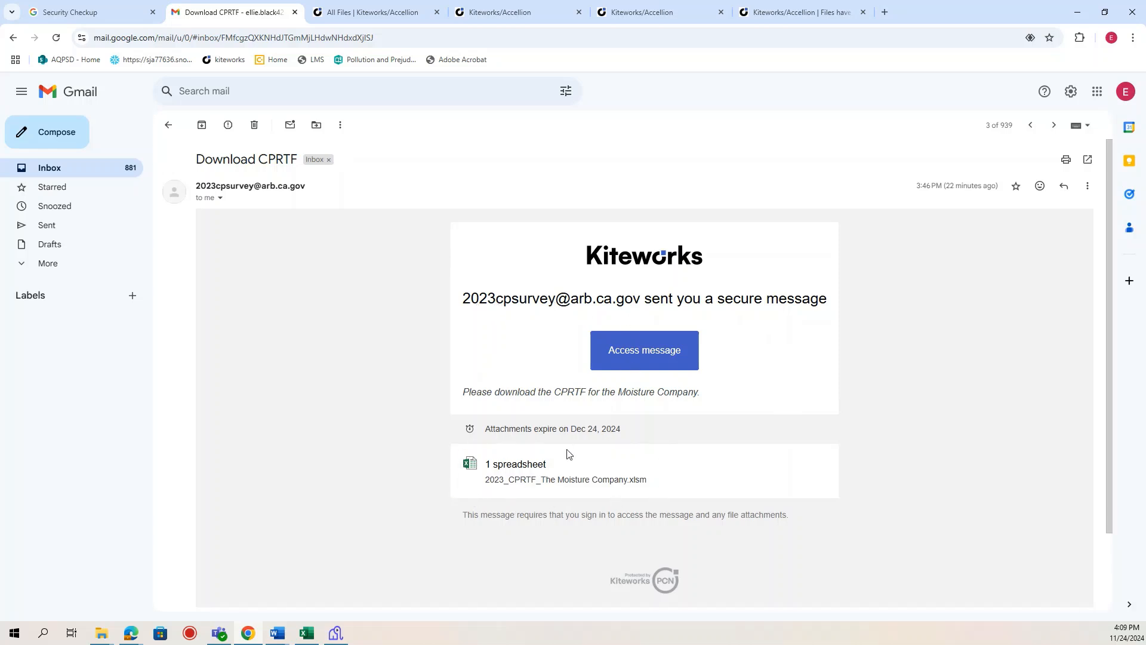
mouse_move(653, 373)
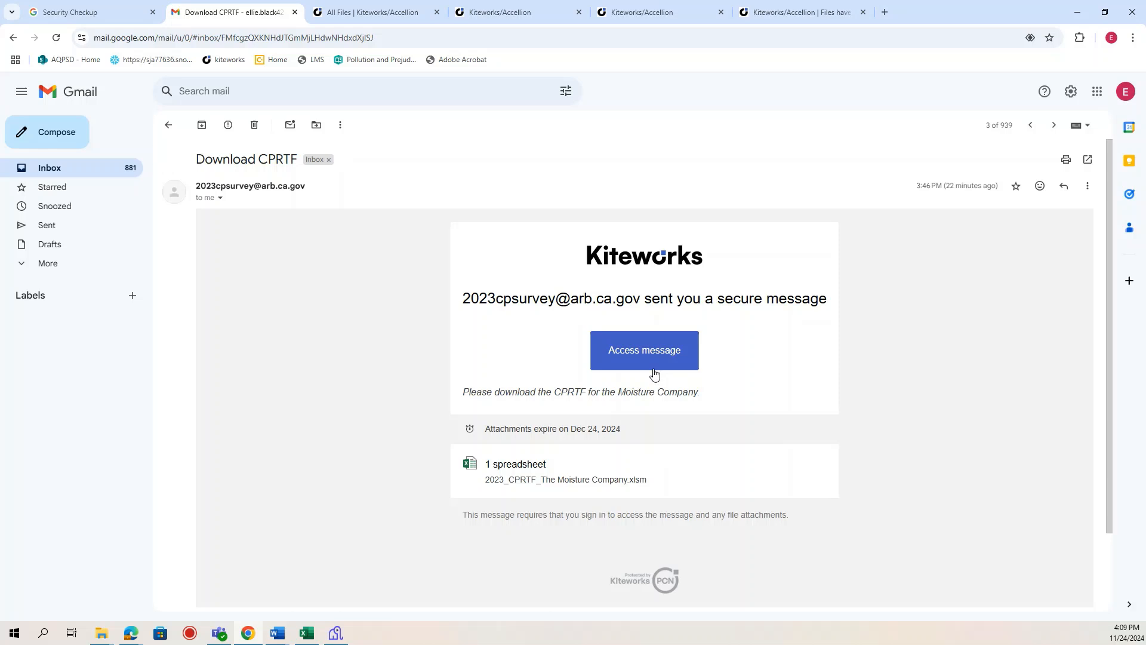
Step: Follow Access message to view the secure CPRTF message in Kiteworks
click(643, 350)
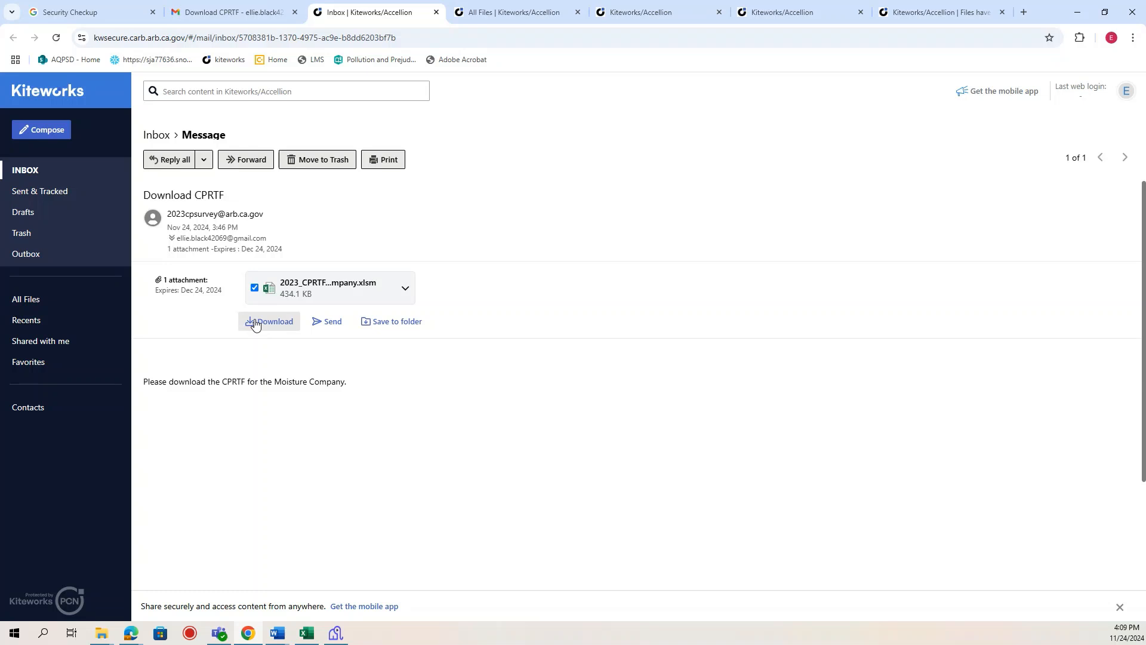
mouse_move(286, 328)
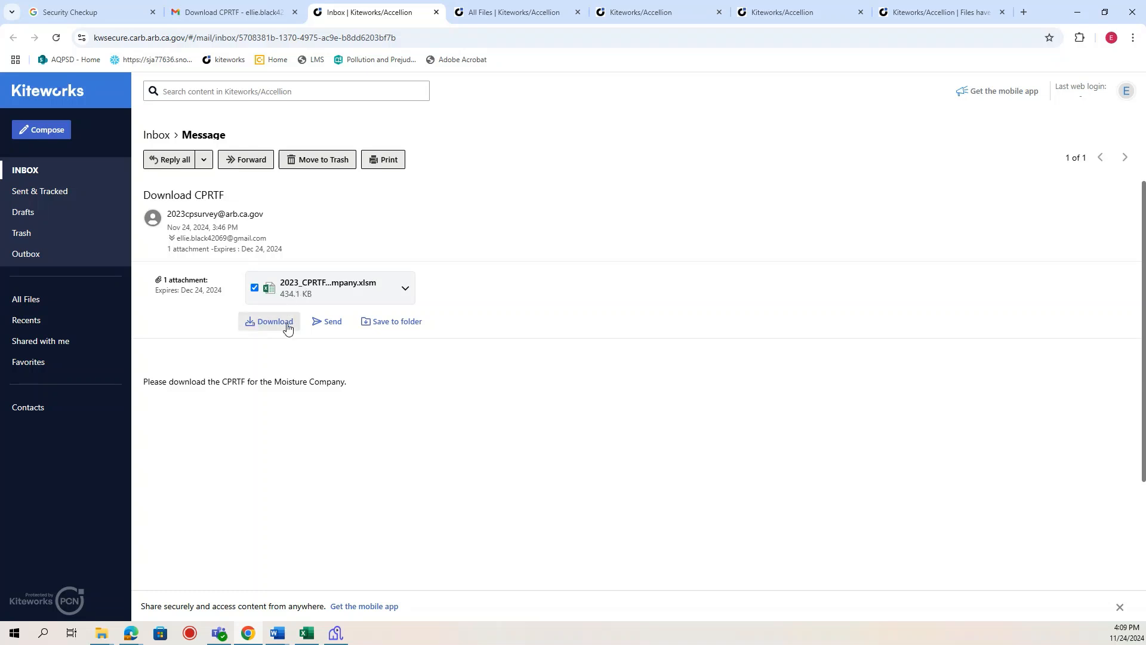
Step: Download the attached CPRTF .xlsm workbook to the Downloads folder
click(268, 321)
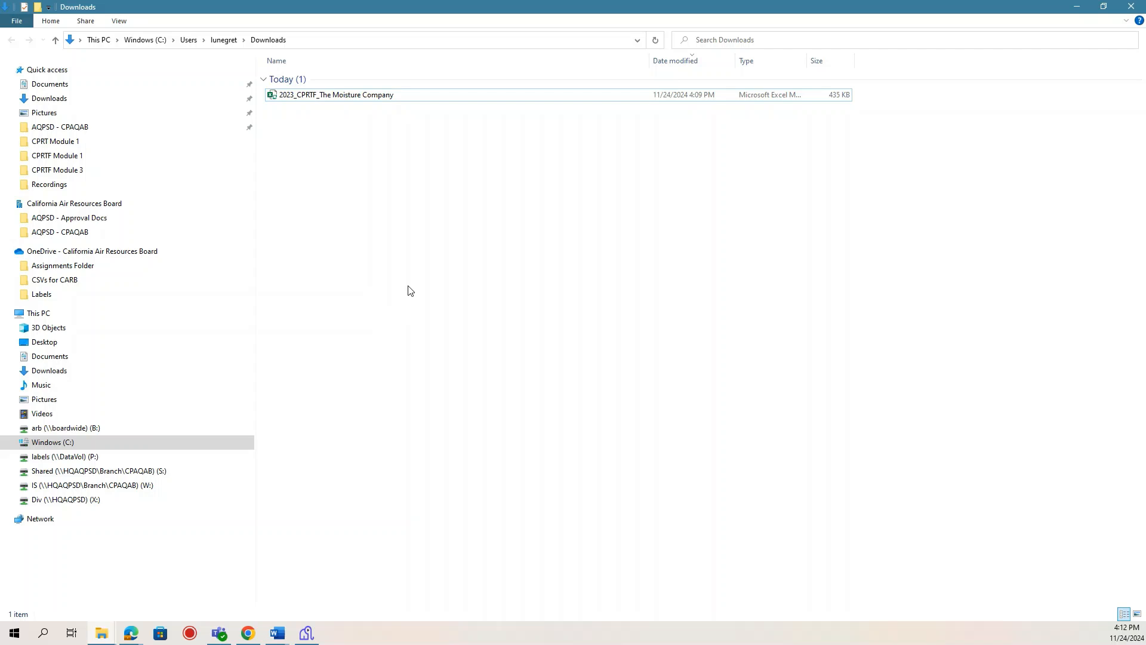
mouse_move(328, 256)
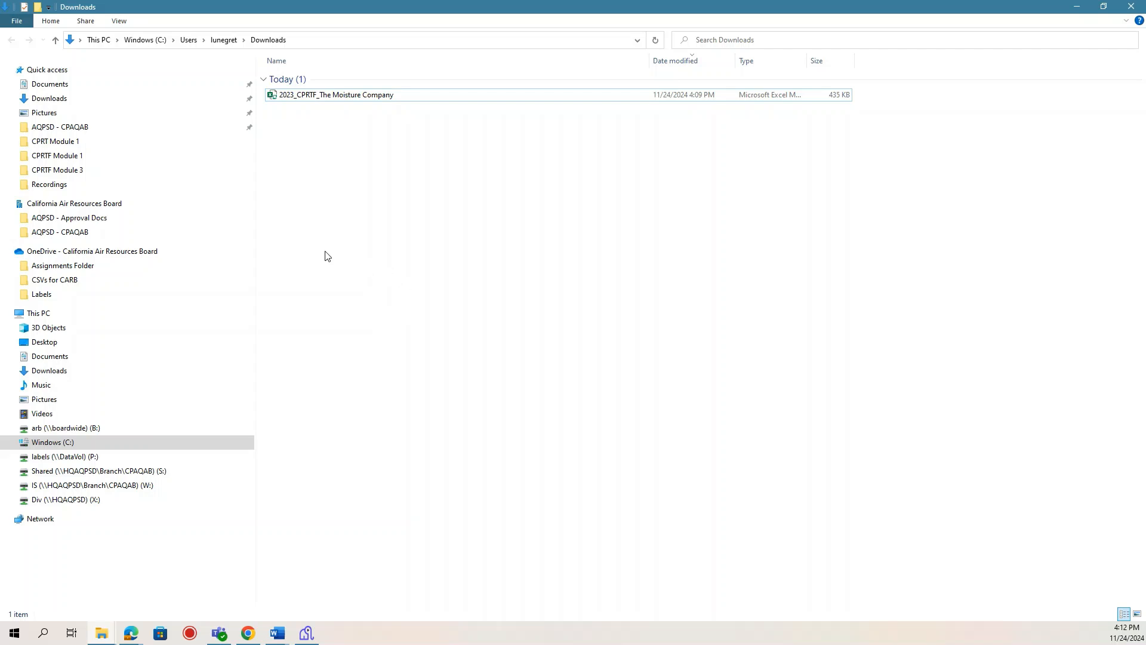
mouse_move(263, 236)
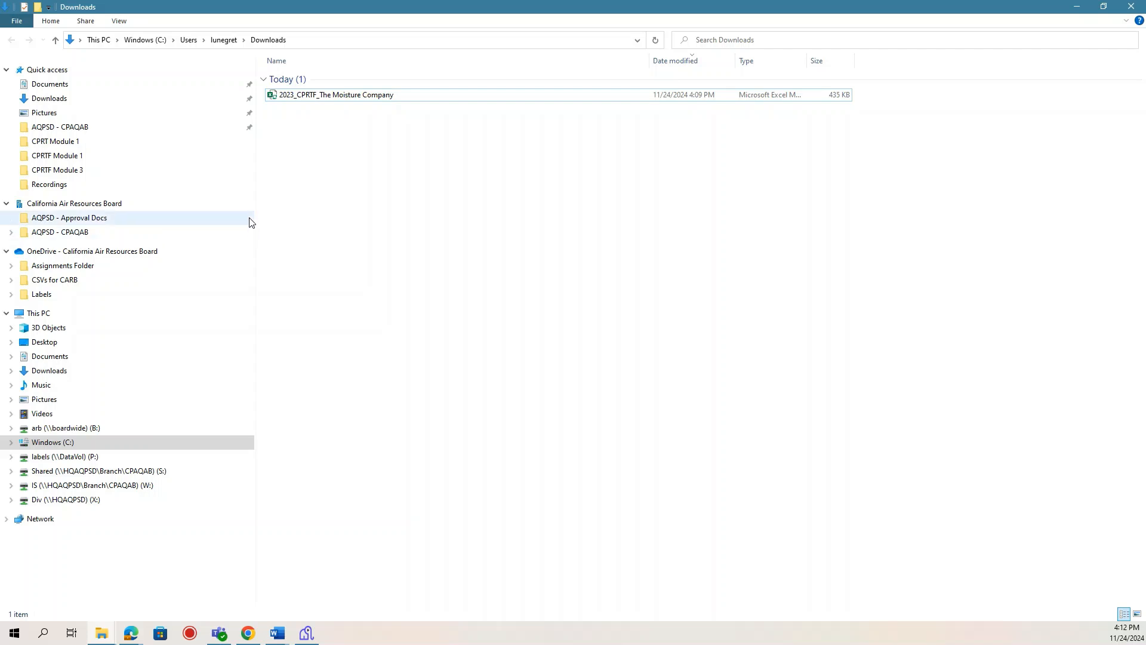
mouse_move(262, 205)
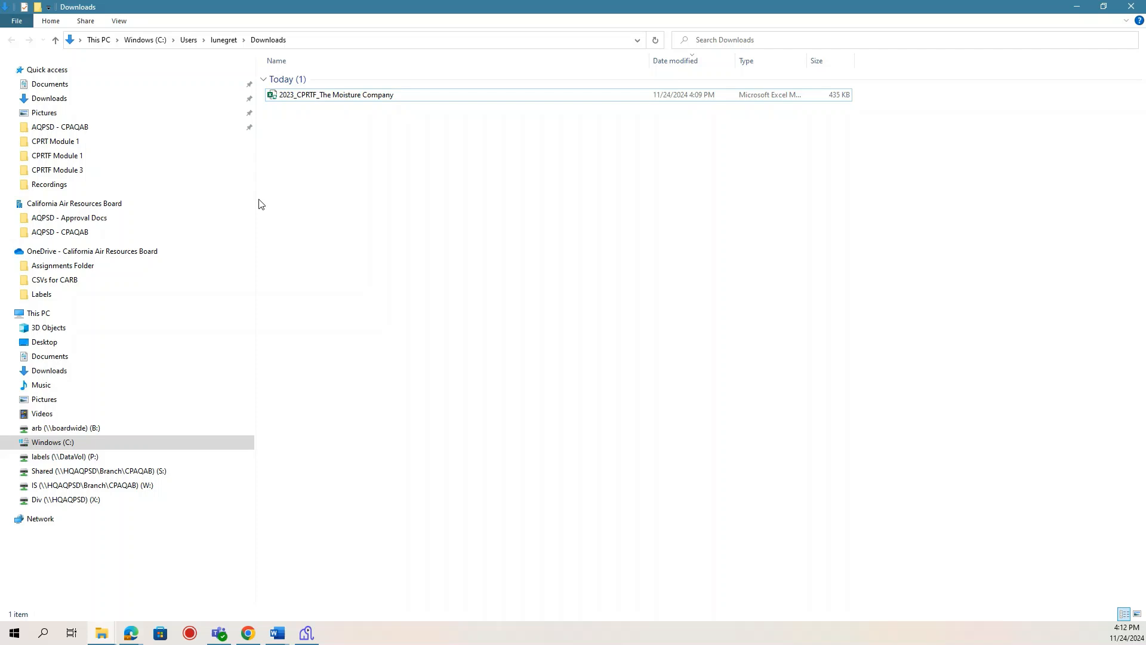
mouse_move(272, 168)
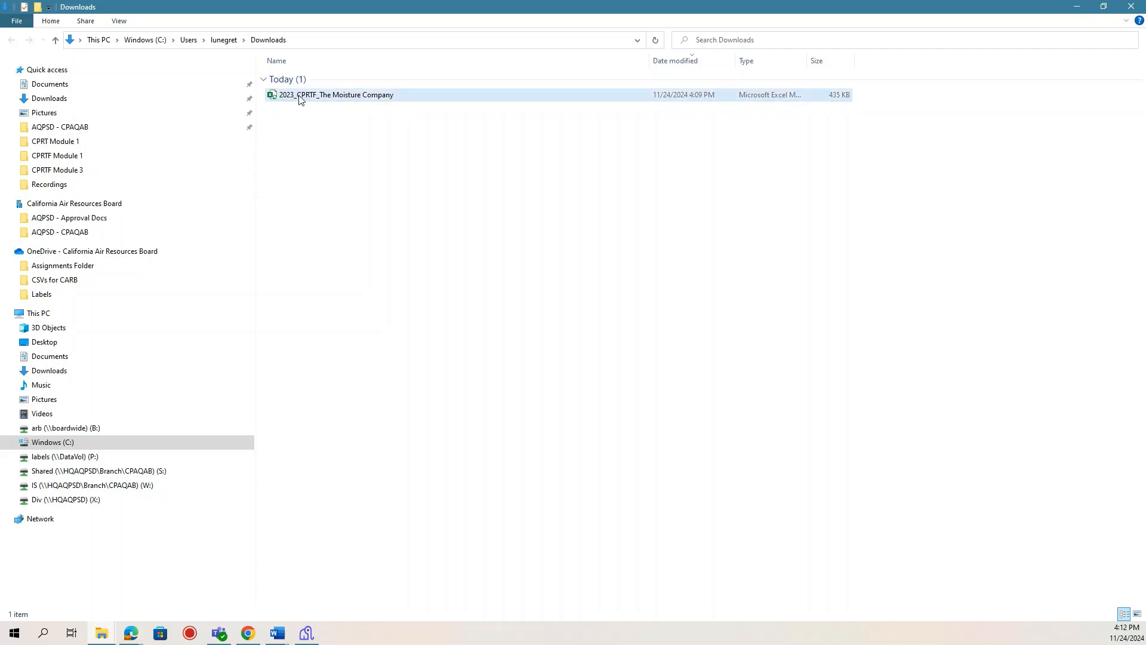
Step: Select the 2023_CPRTF_The Moisture Company workbook in Downloads
click(336, 94)
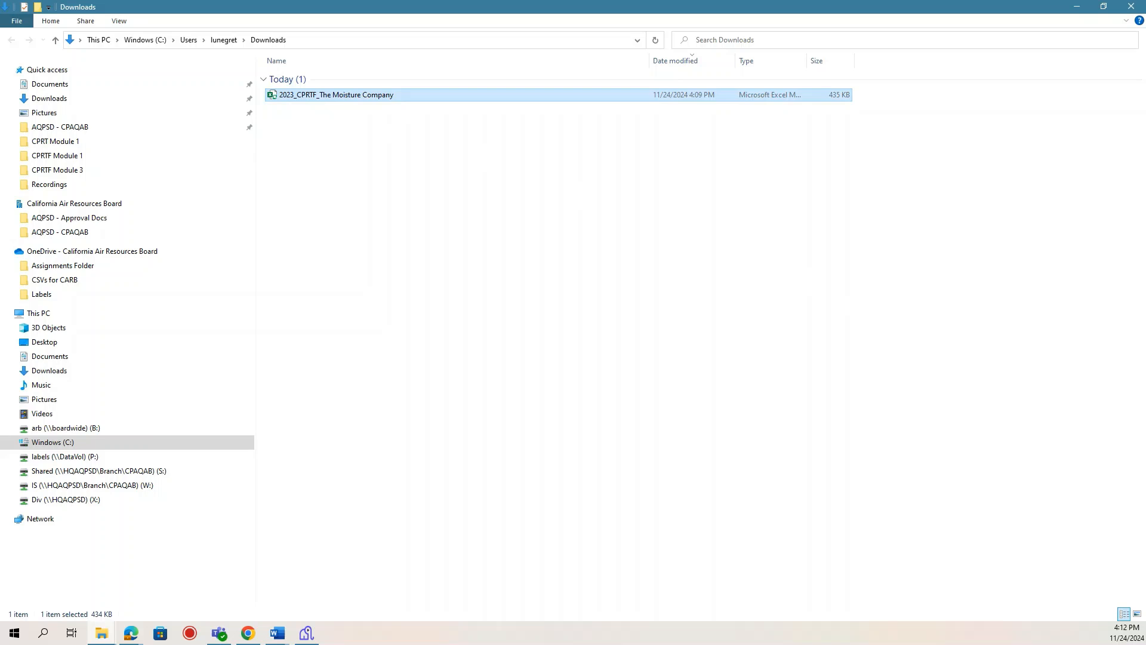
Step: Open 2023_CPRTF_The Moisture Company in Excel at its contact information sheet
double_click(335, 94)
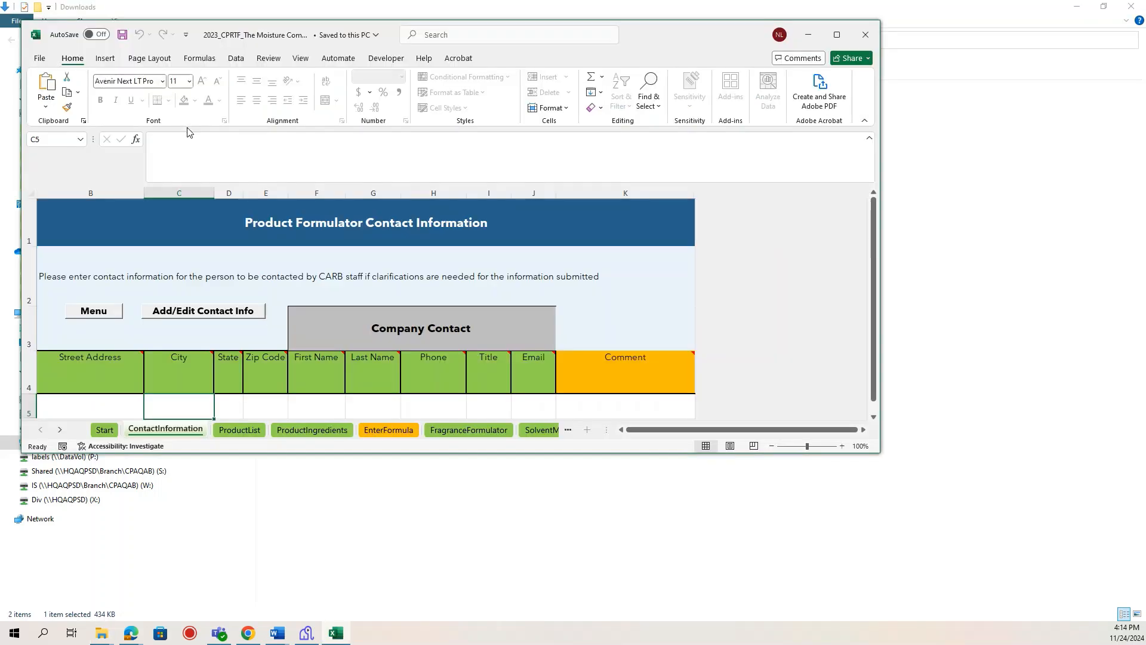
mouse_move(188, 132)
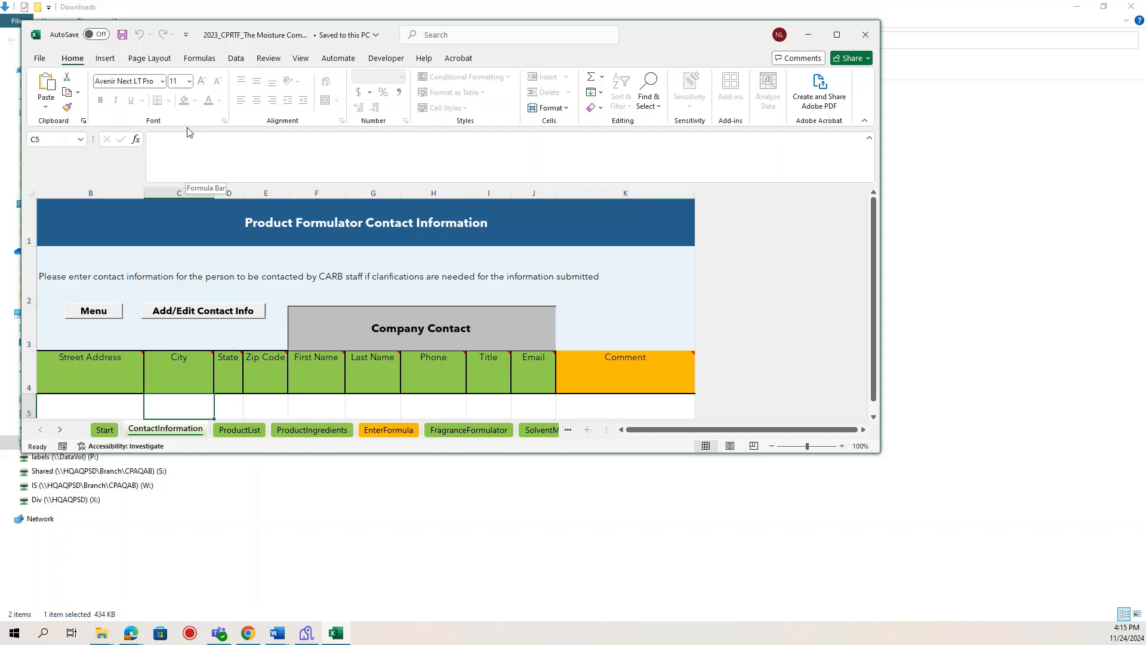
mouse_move(186, 131)
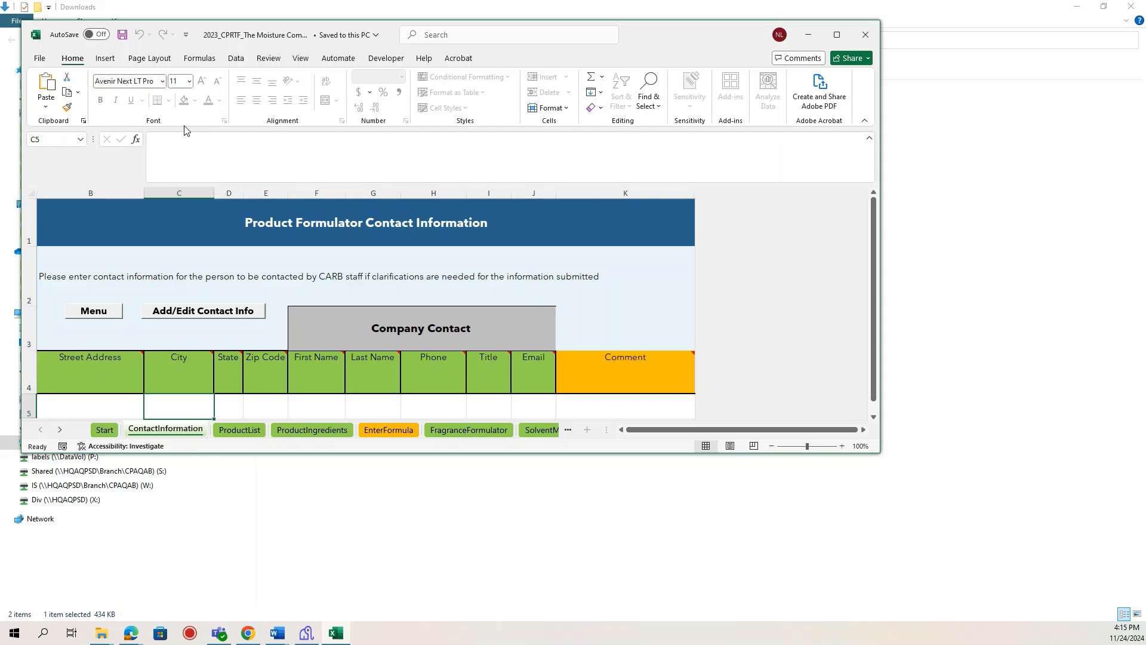
mouse_move(40, 62)
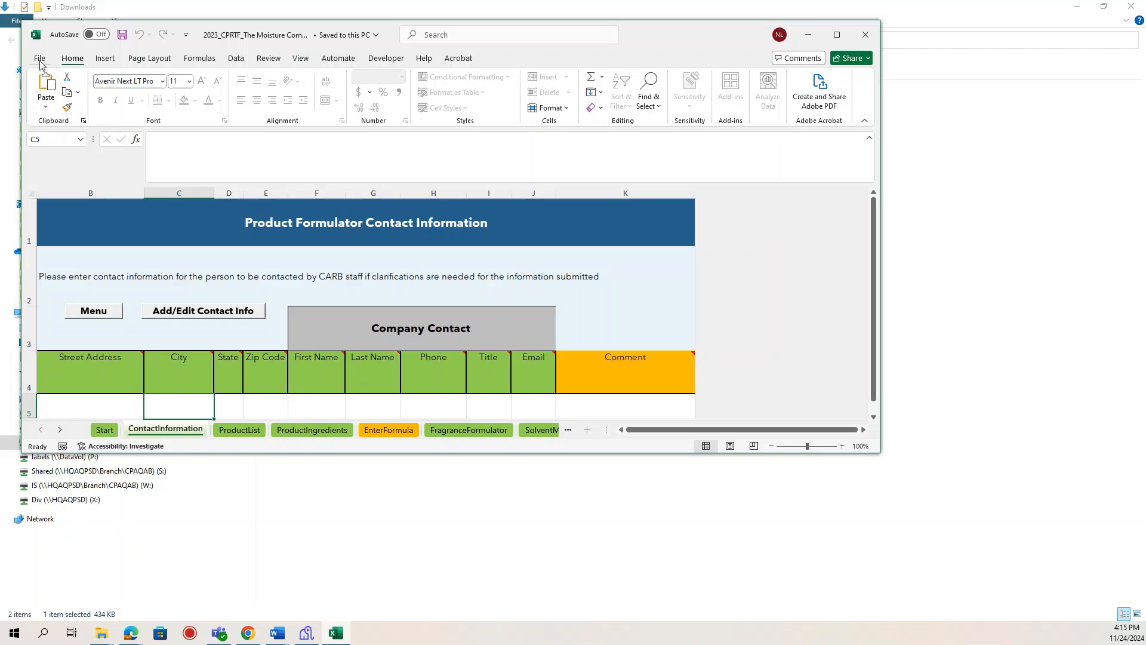
Step: Confirm VBA and Excel 4.0 macros are enabled in Trust Center Macro Settings and accept
click(38, 58)
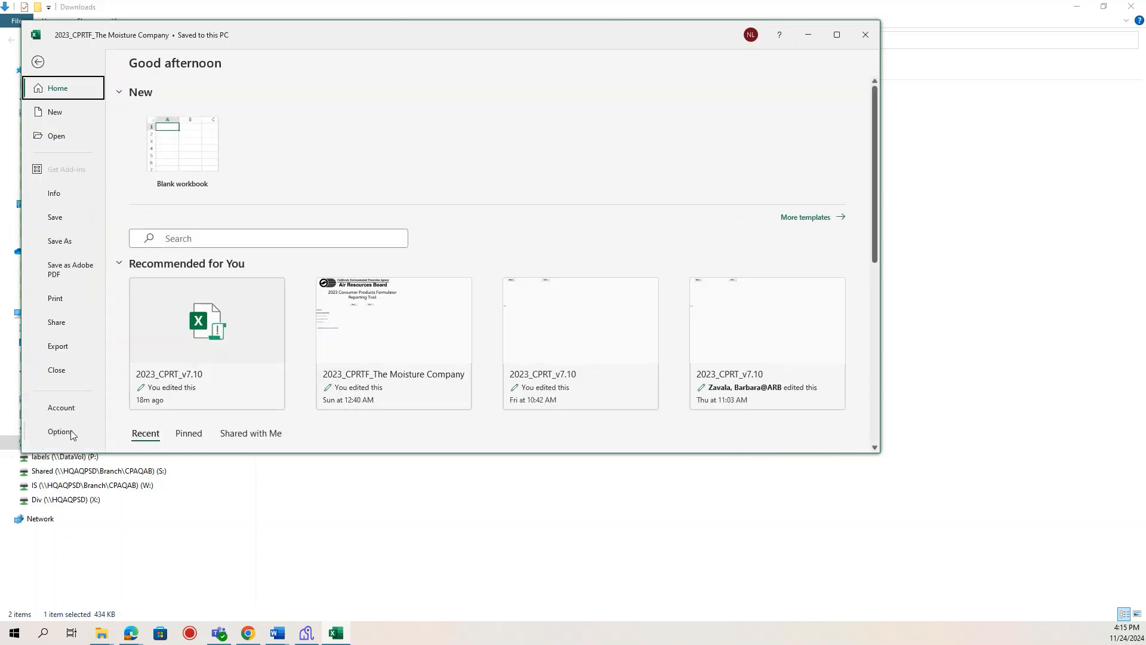
click(59, 431)
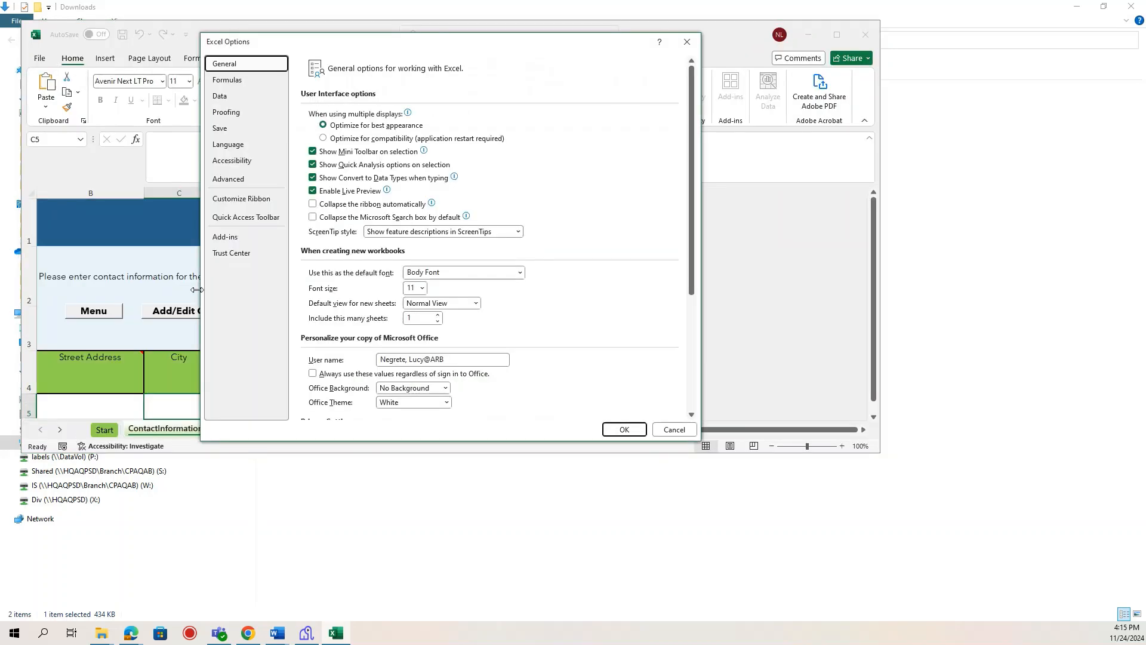
click(231, 253)
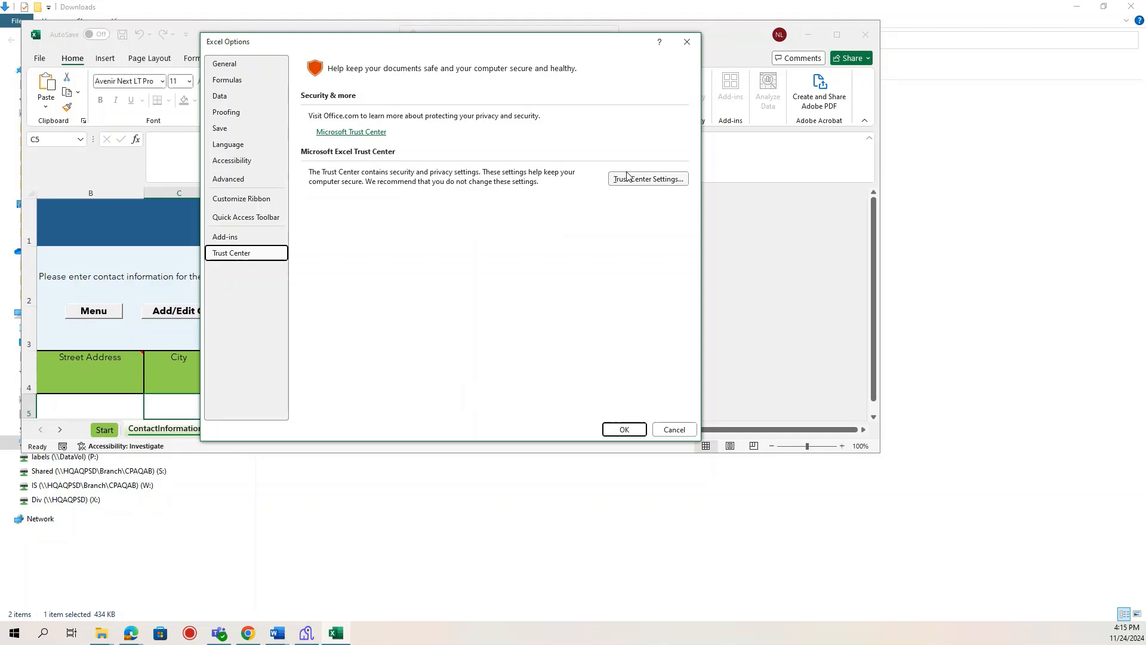
click(646, 177)
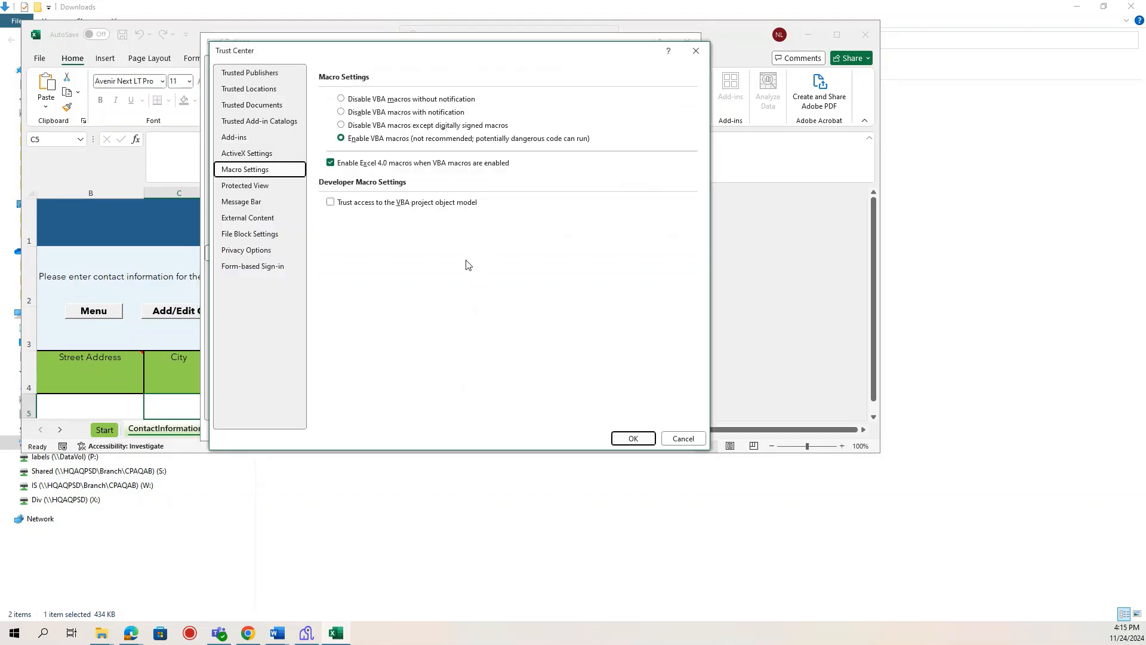
mouse_move(276, 176)
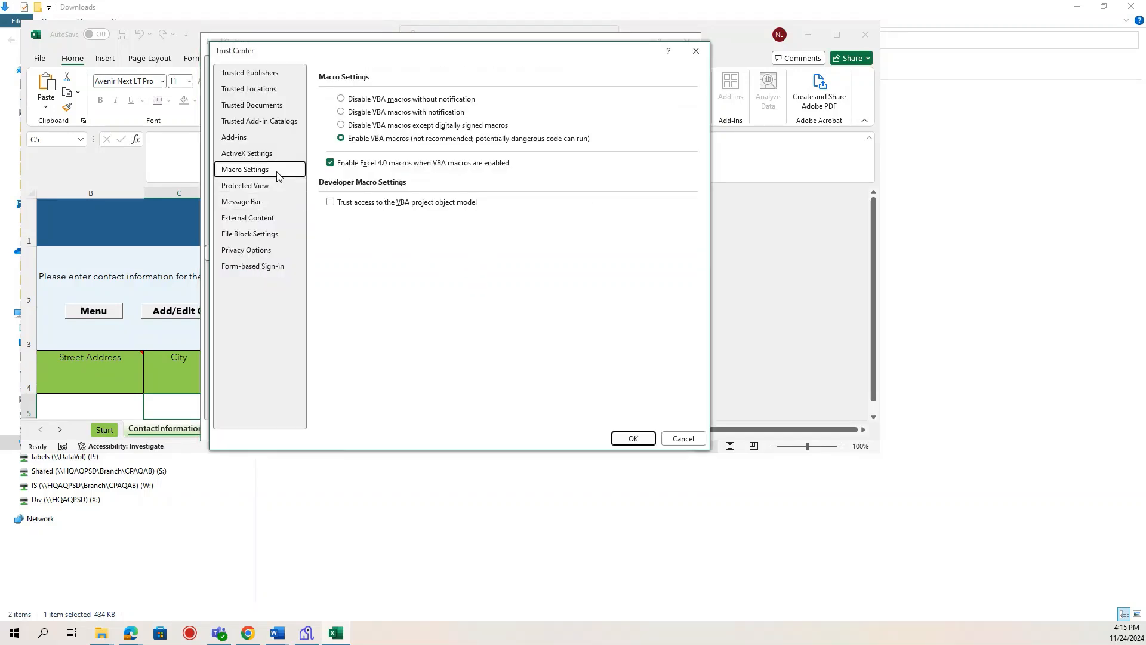
mouse_move(333, 170)
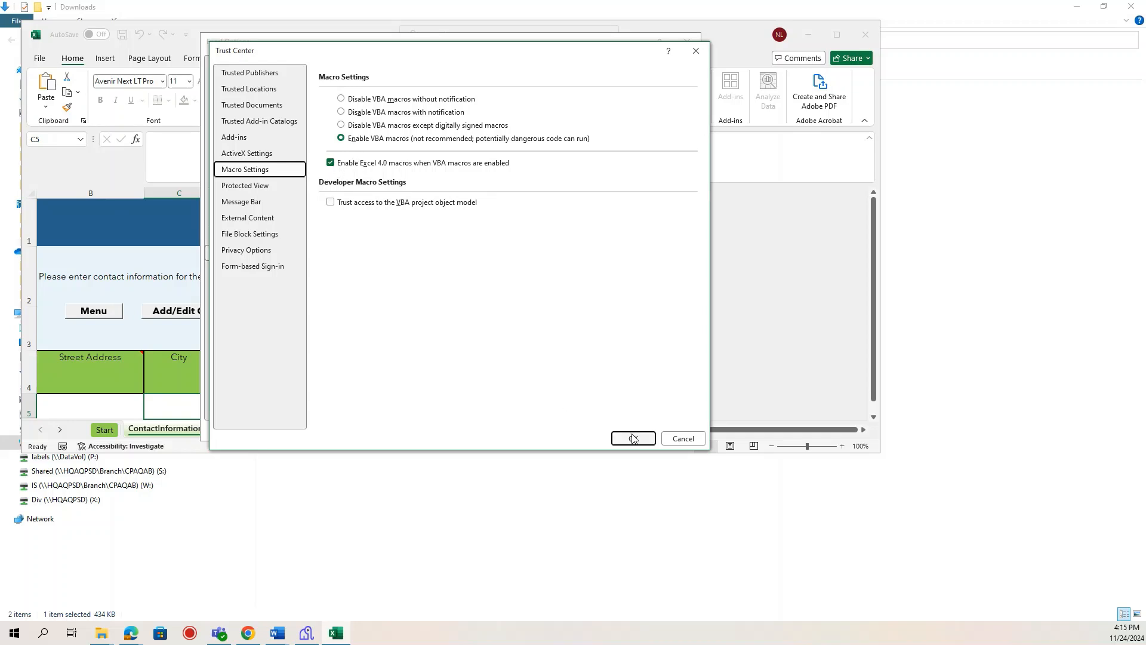
click(632, 438)
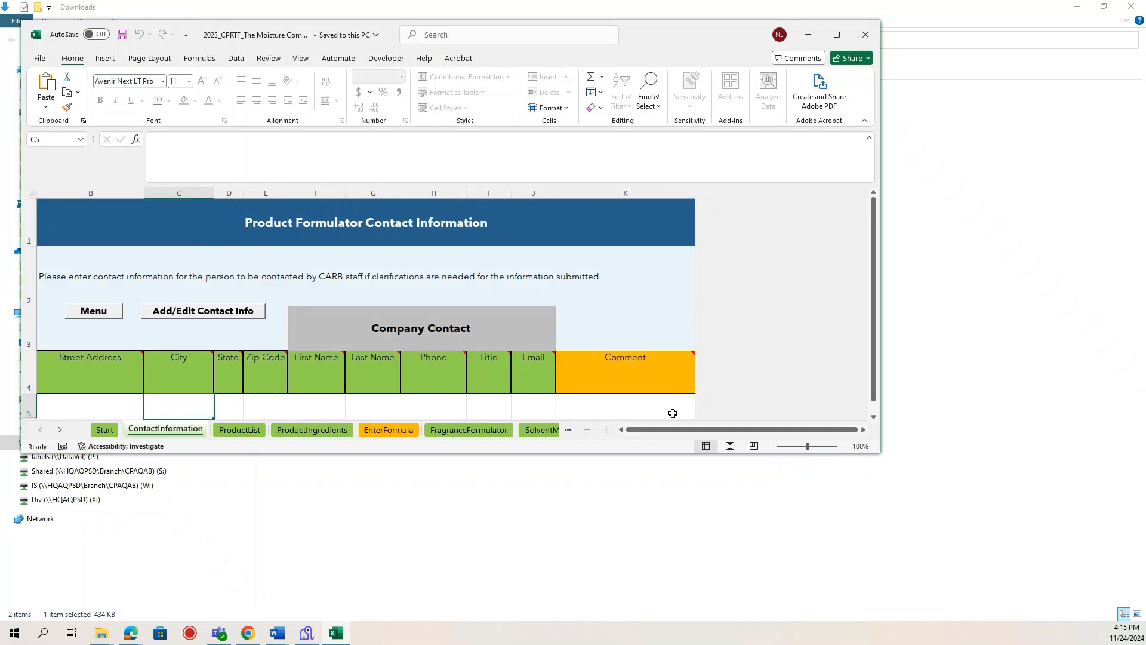
mouse_move(692, 357)
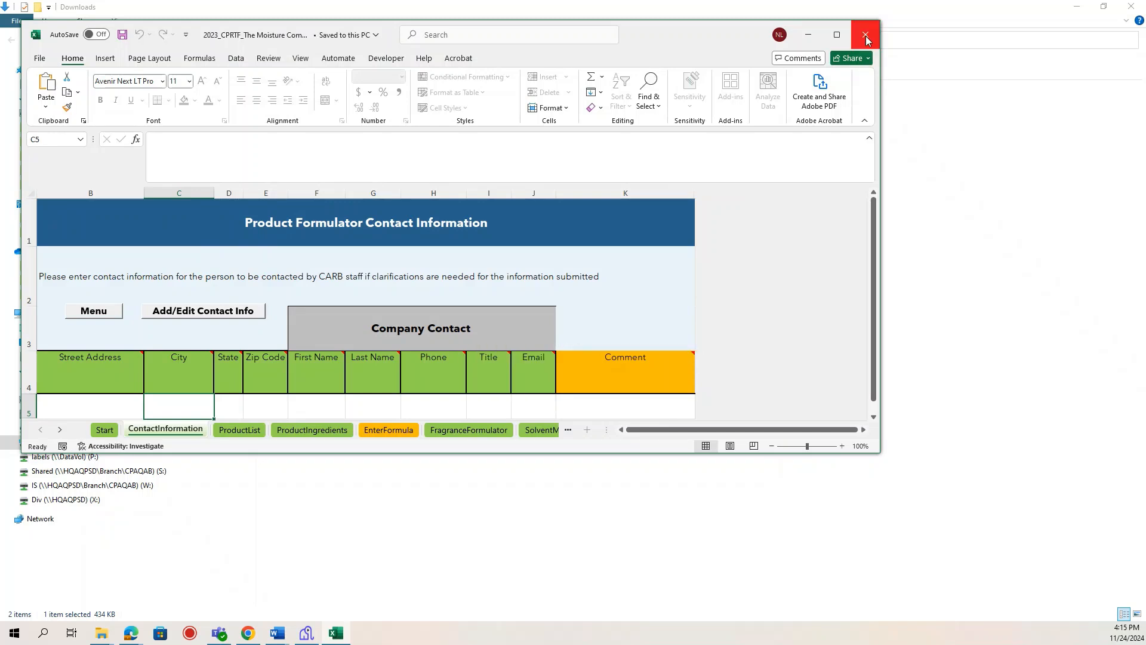
Step: Quit Excel and reopen the downloaded 2023_CPRTF workbook from the Downloads folder
click(867, 35)
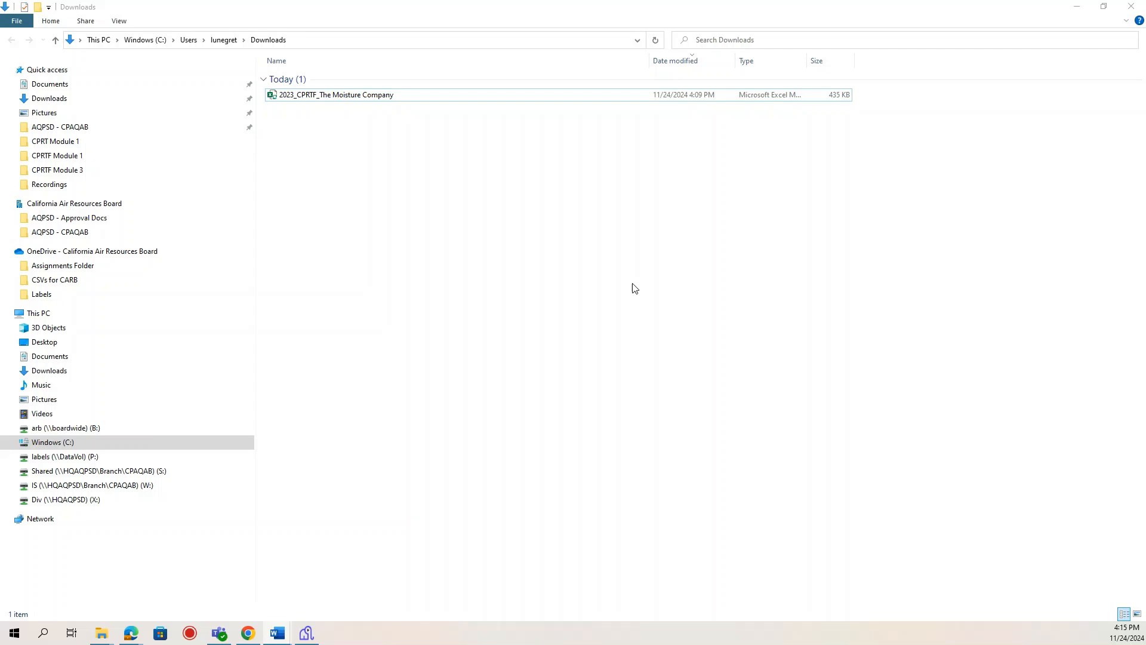
mouse_move(309, 119)
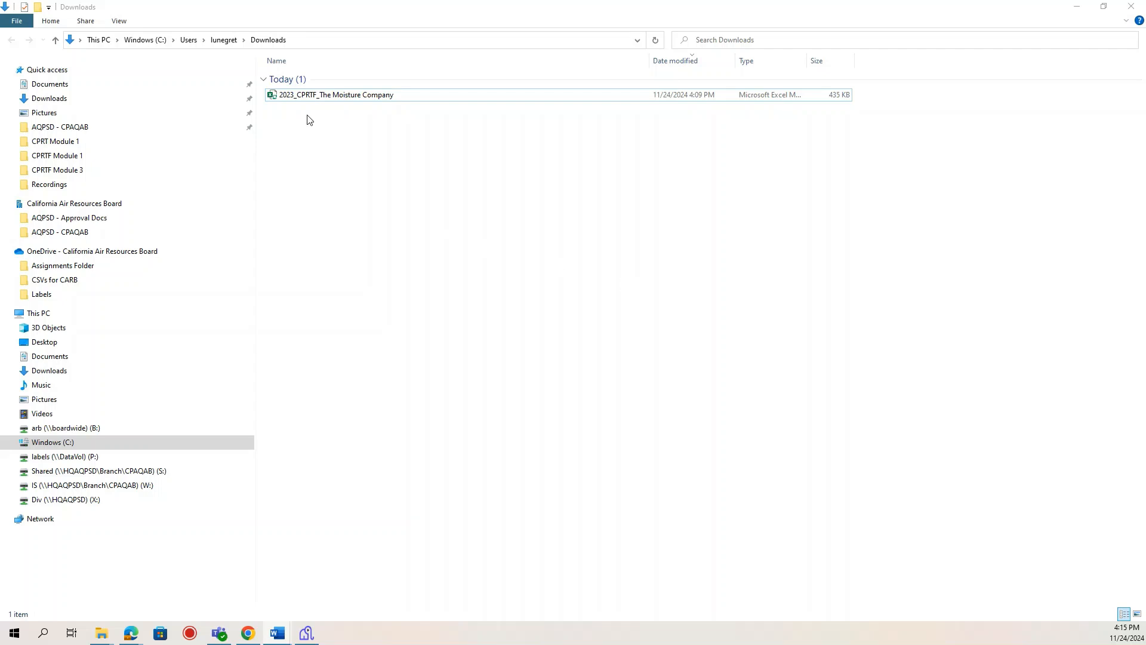
click(335, 96)
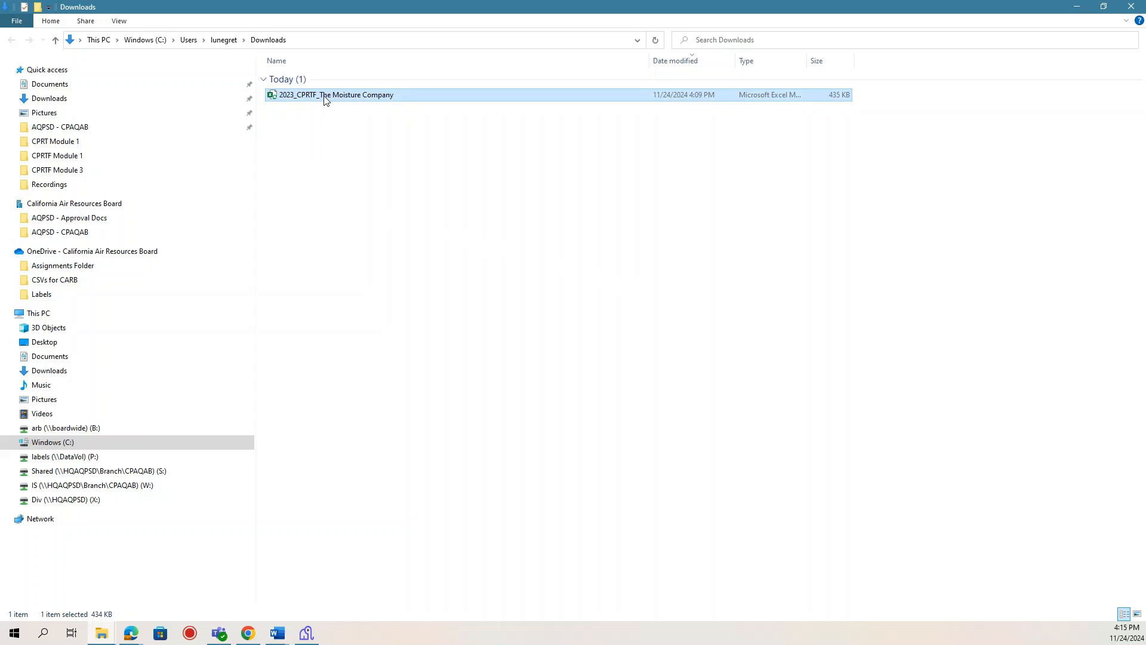
double_click(336, 94)
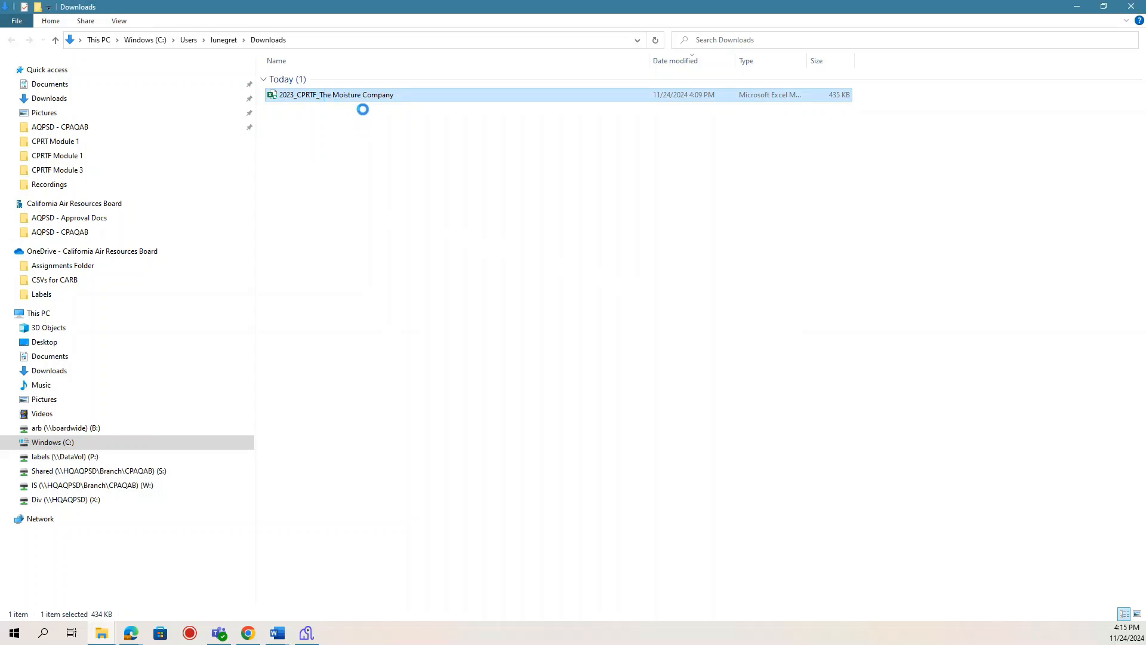
Step: Unblock the 2023_CPRTF file via its Properties General tab and confirm with OK
right_click(333, 94)
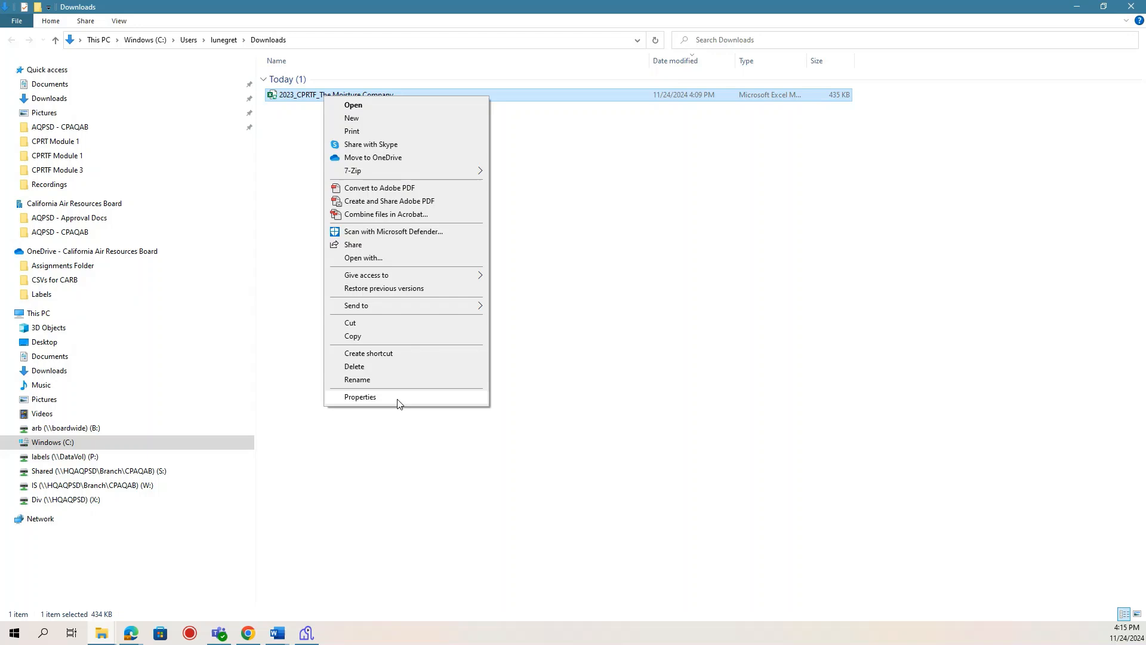
click(359, 396)
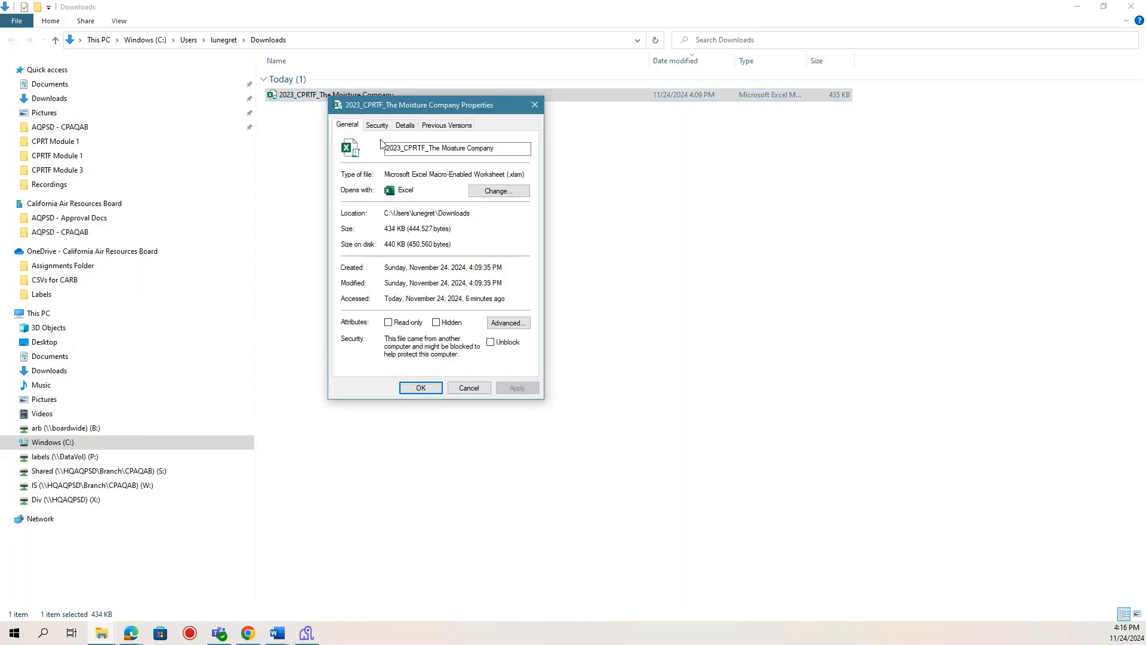
mouse_move(362, 356)
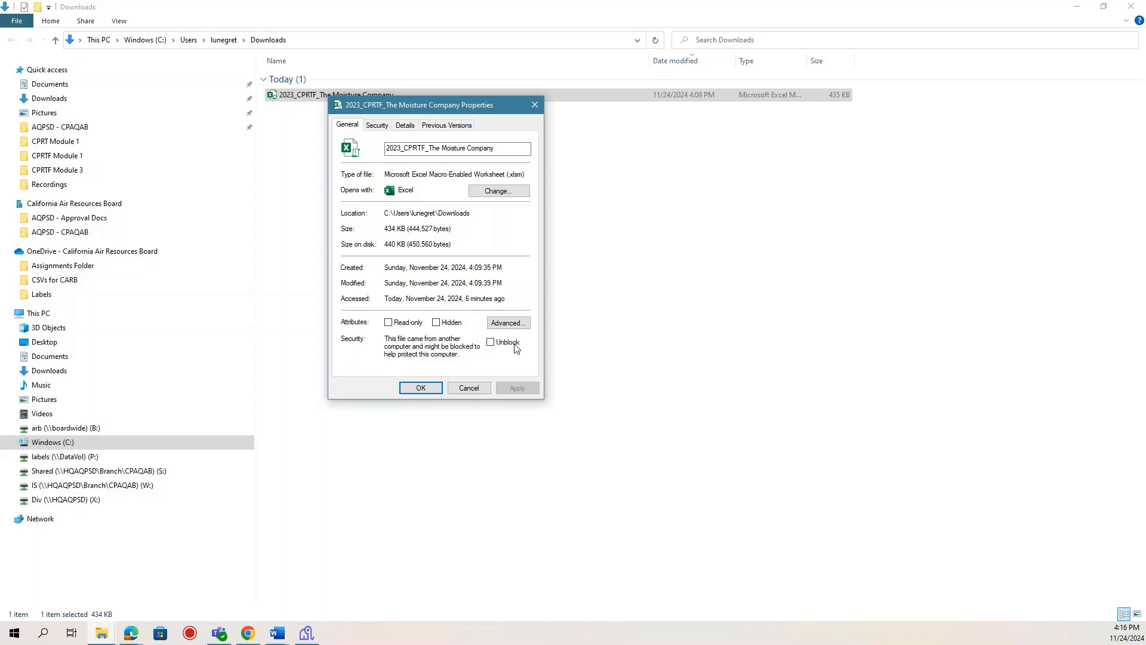
click(489, 343)
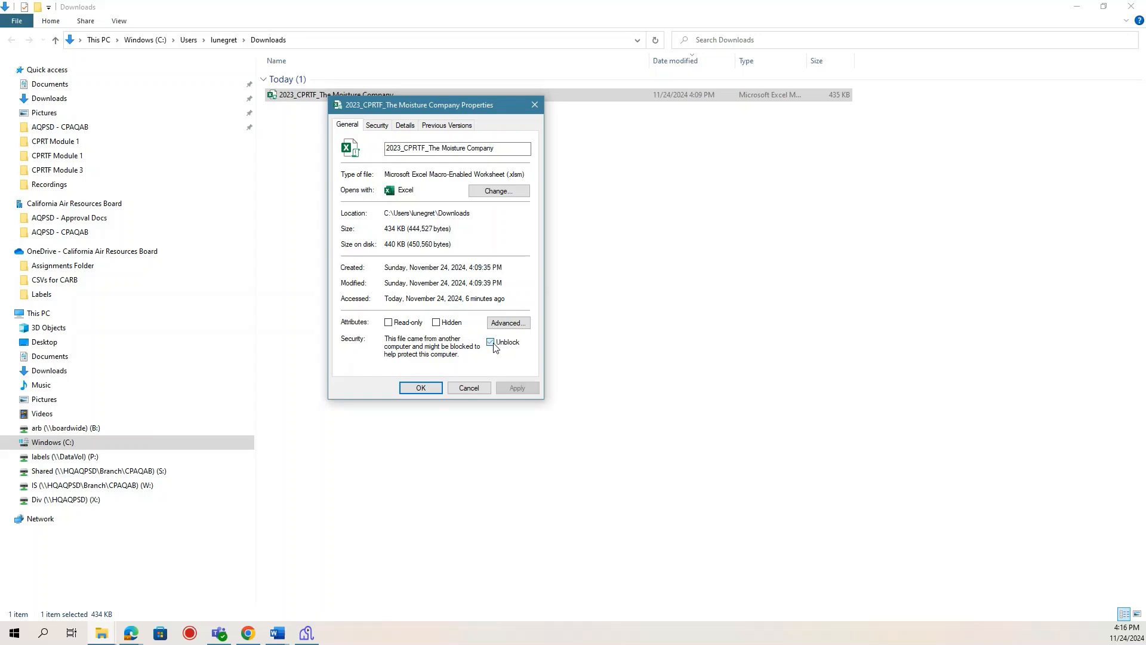
click(420, 387)
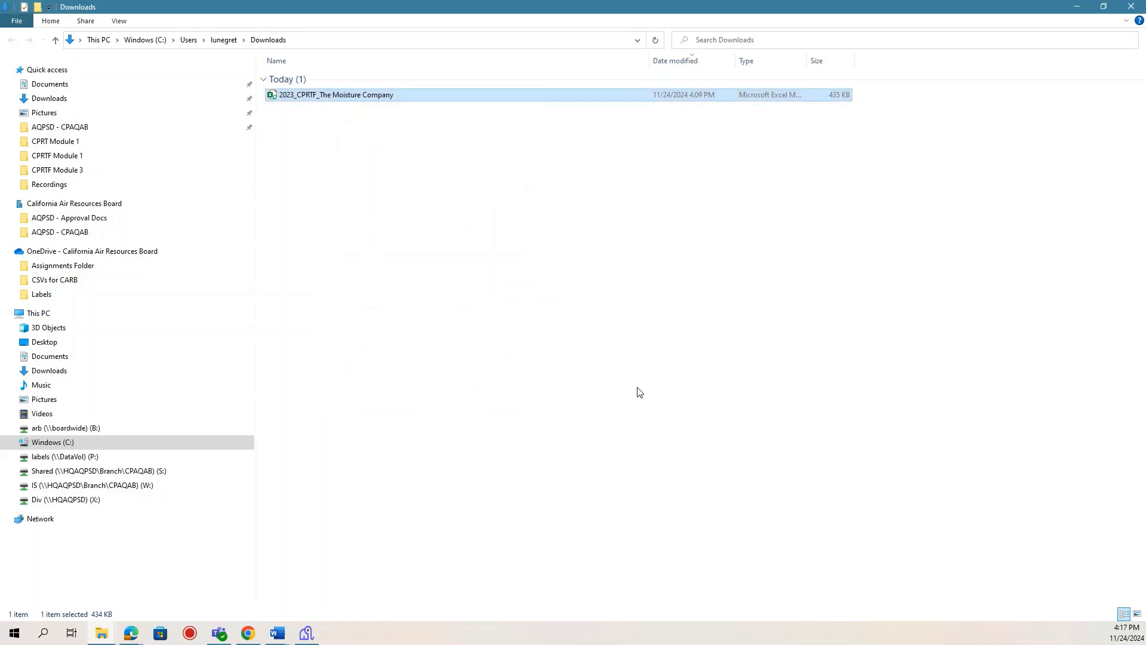
Step: Launch the unblocked 2023_CPRTF workbook in Excel at its Start sheet
double_click(336, 94)
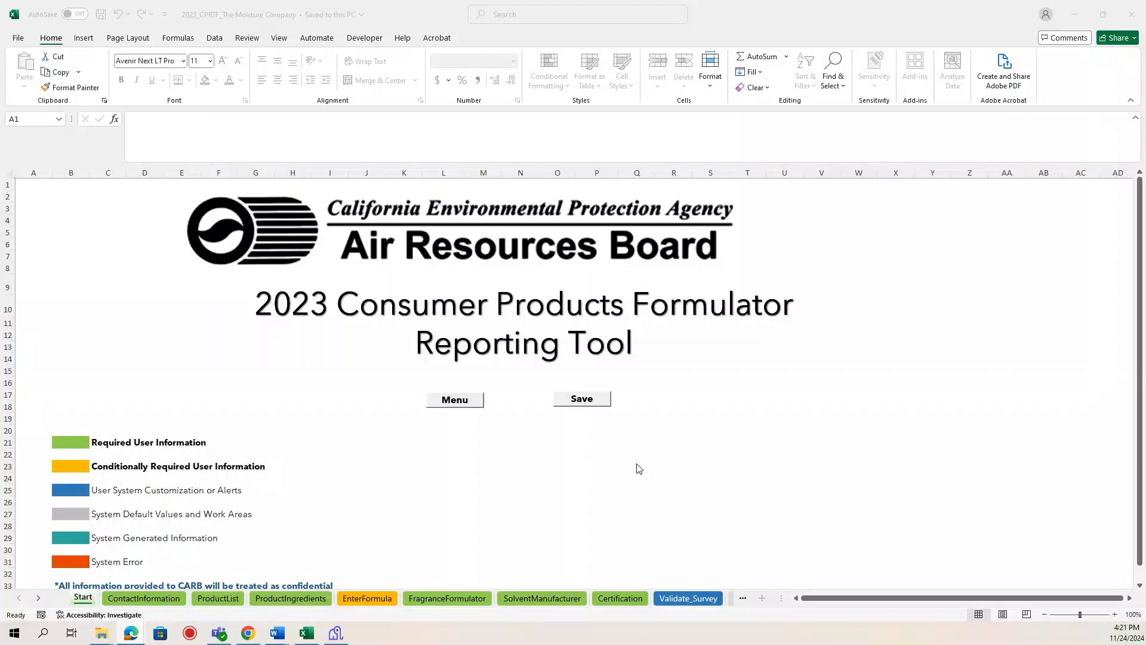
mouse_move(481, 497)
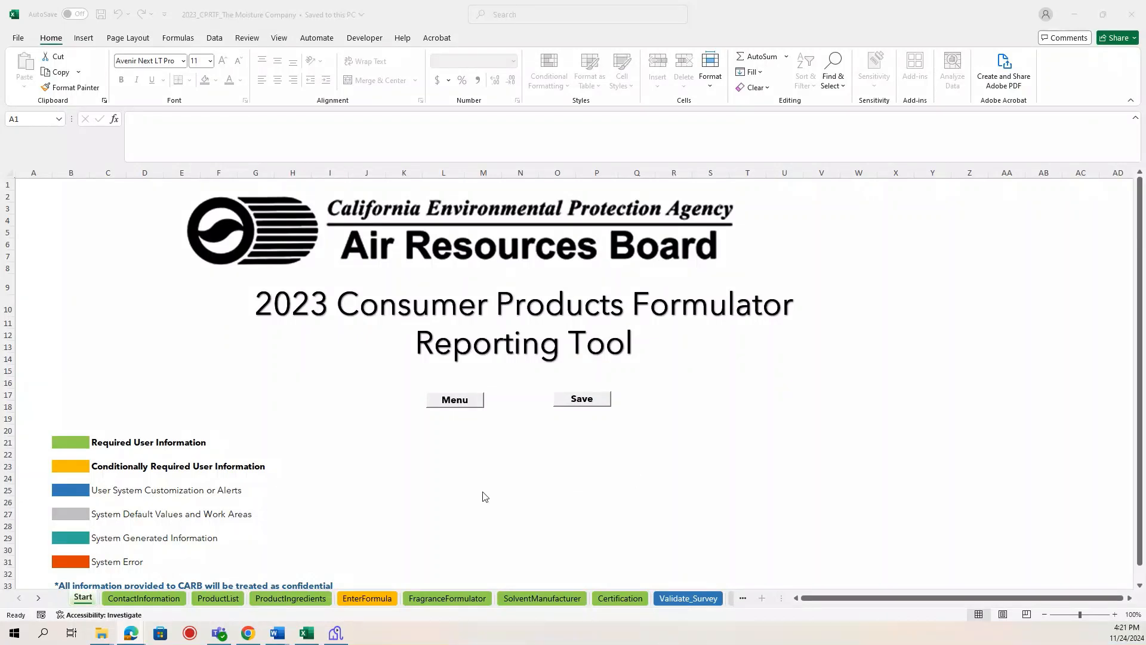
mouse_move(583, 455)
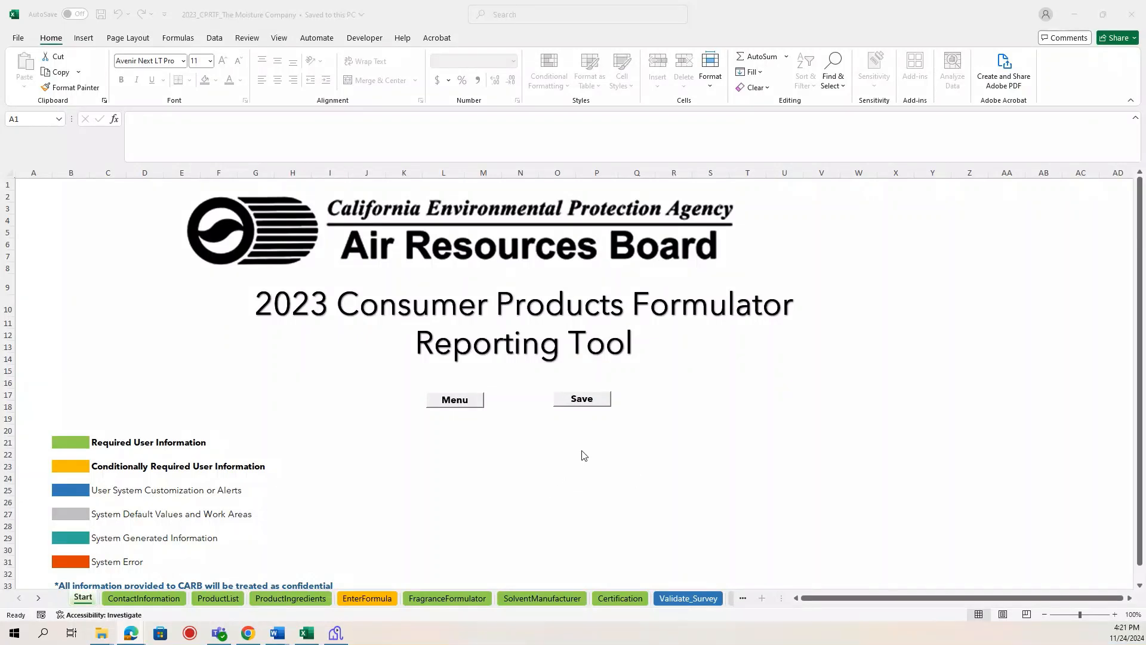
mouse_move(569, 450)
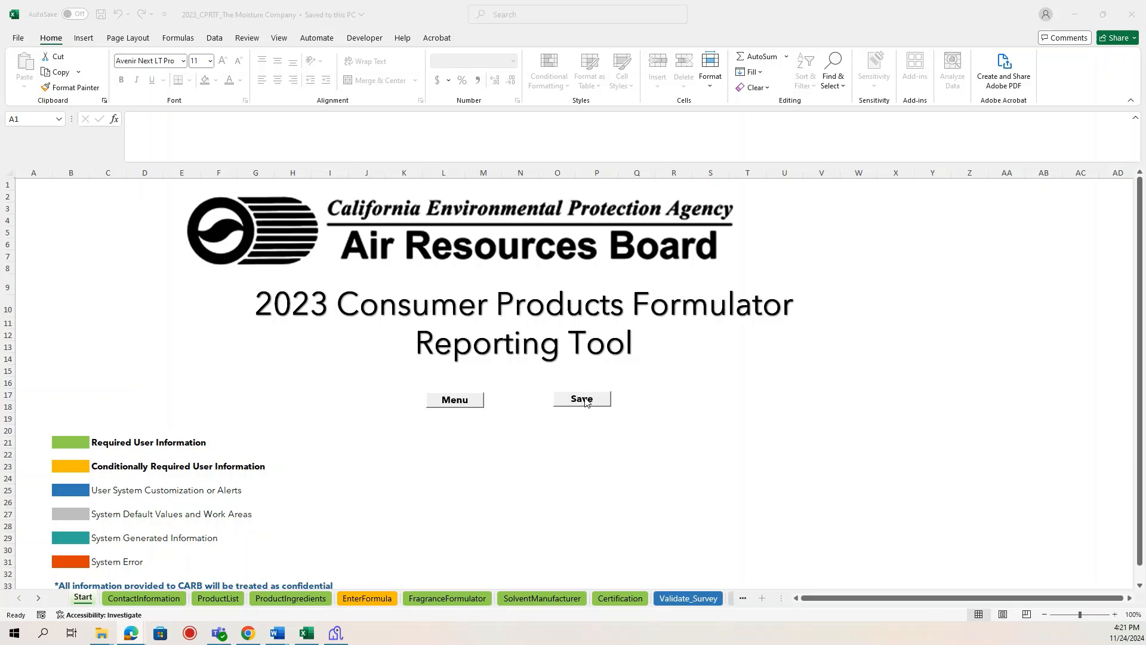
mouse_move(152, 250)
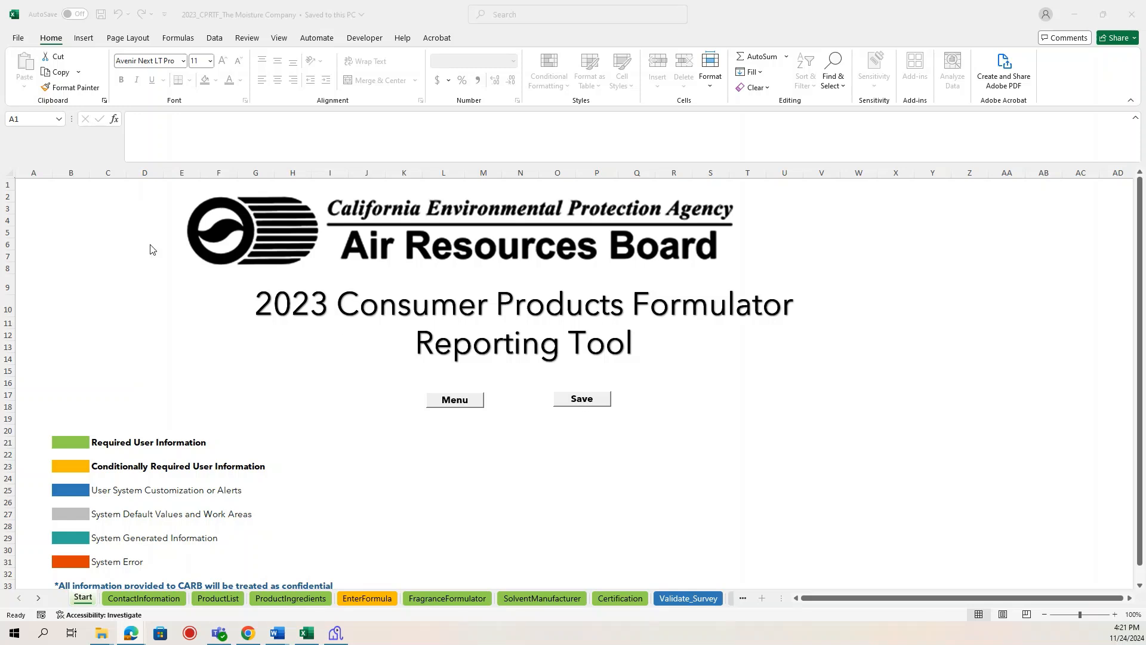
click(33, 183)
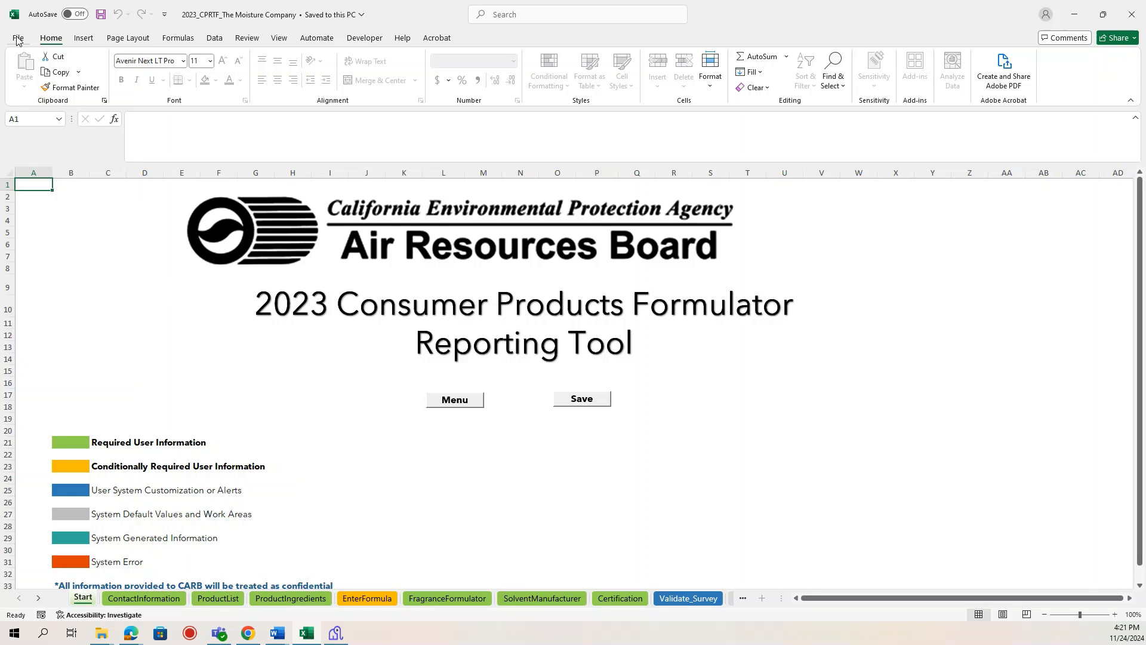
Step: Save the CPRTF workbook to this PC from the File backstage view
click(16, 37)
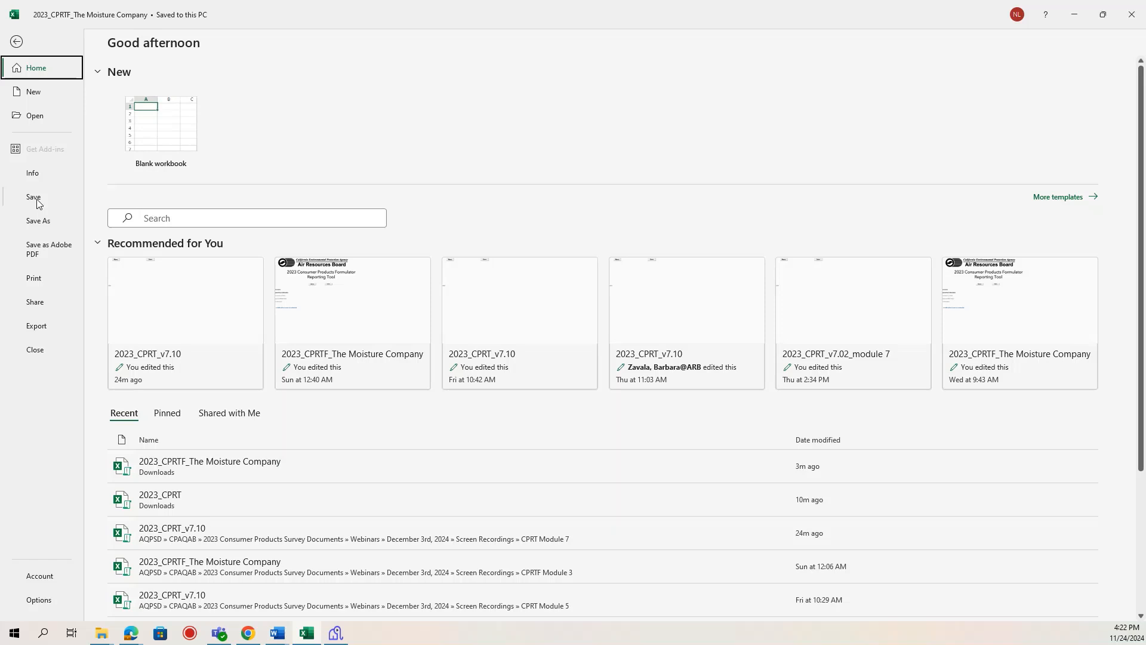
click(17, 41)
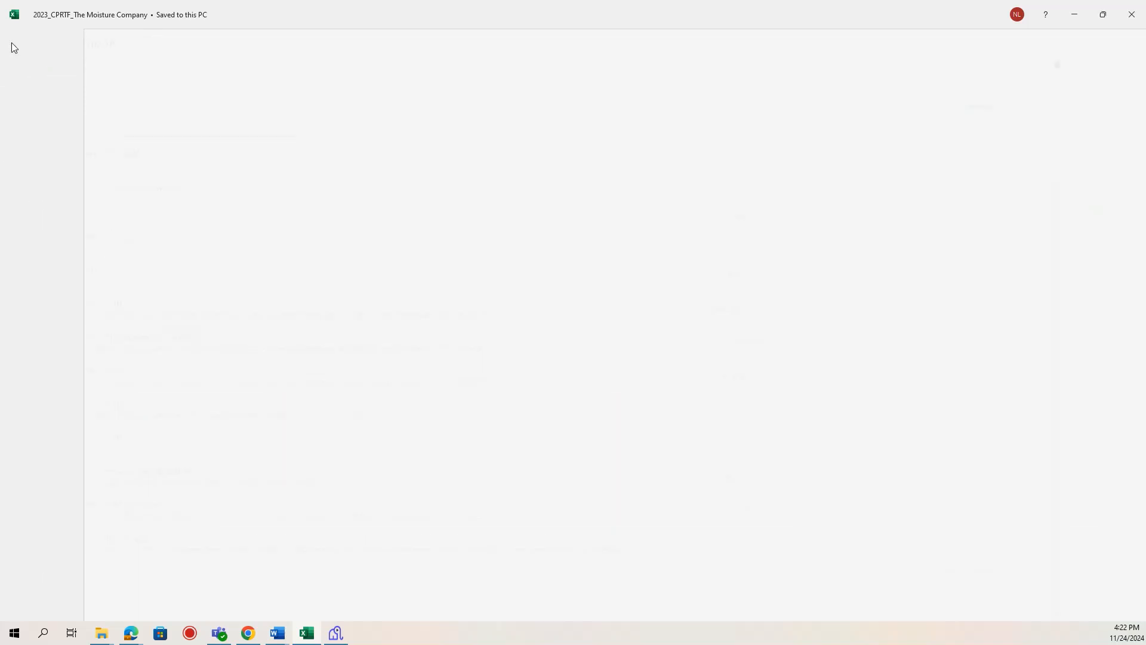